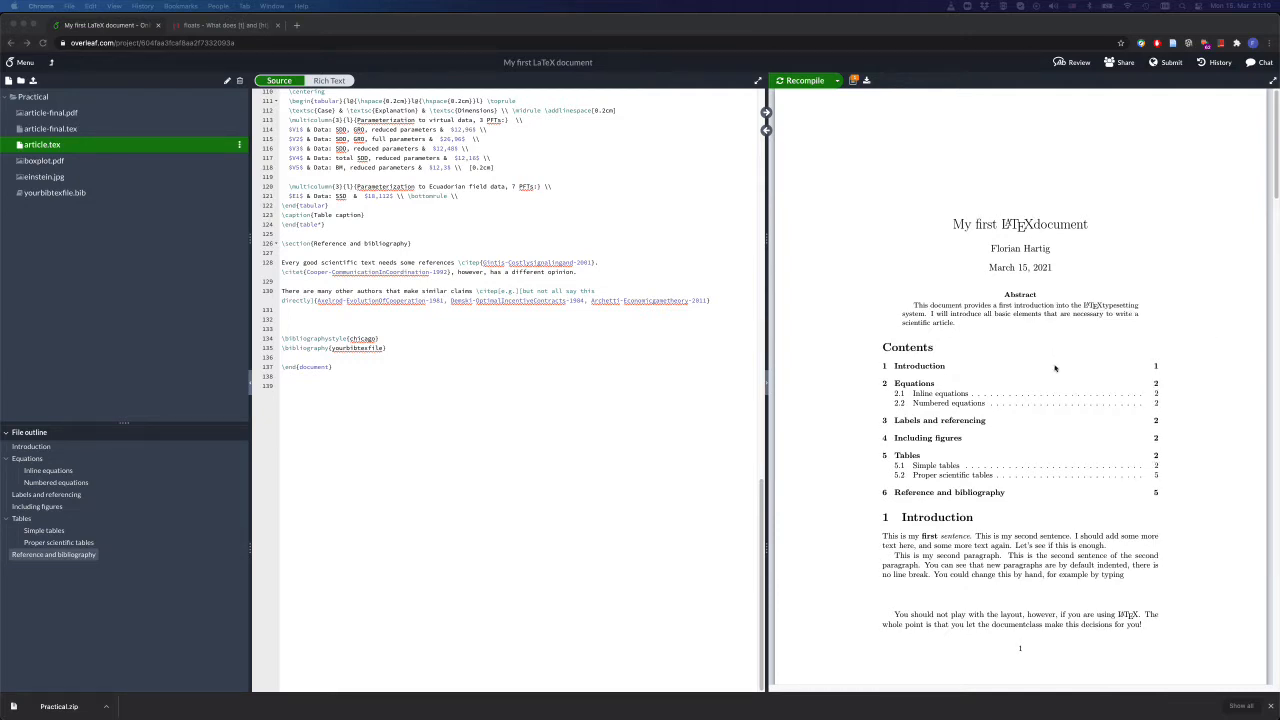
Scroll through article.tex, then switch the editor to article-final.tex from the file tree
scroll(down, 3)
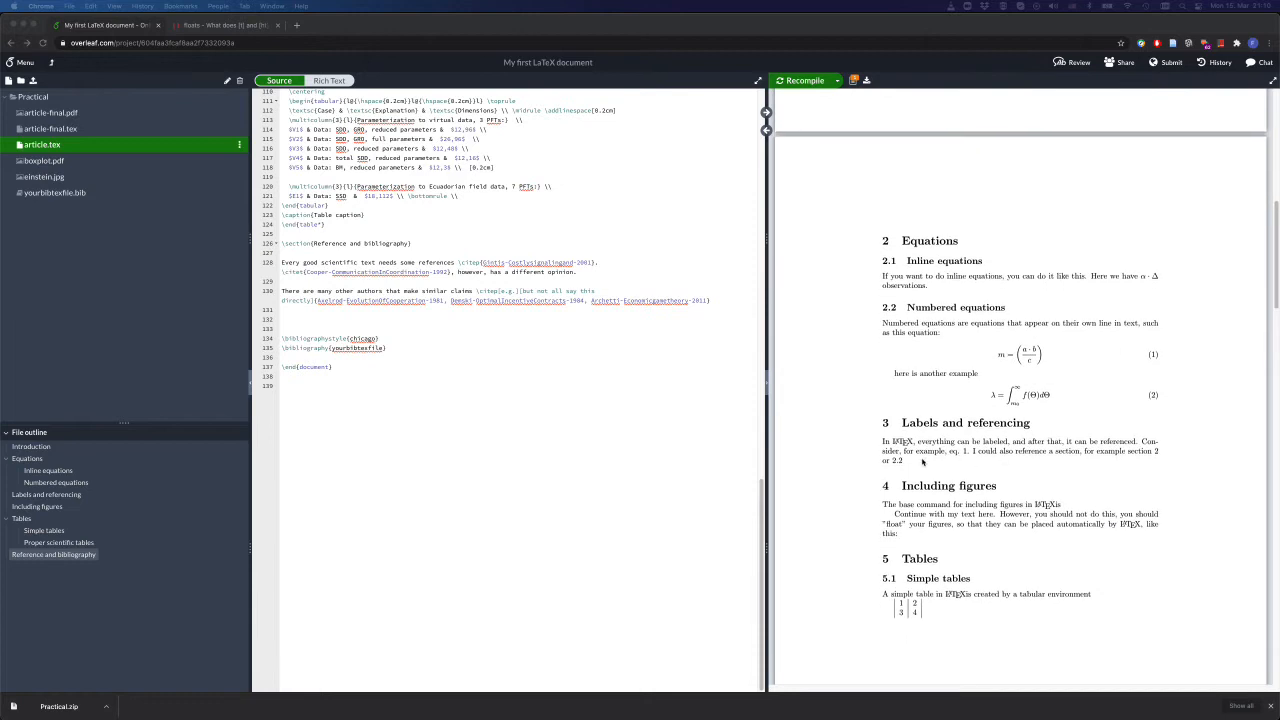
scroll(down, 3)
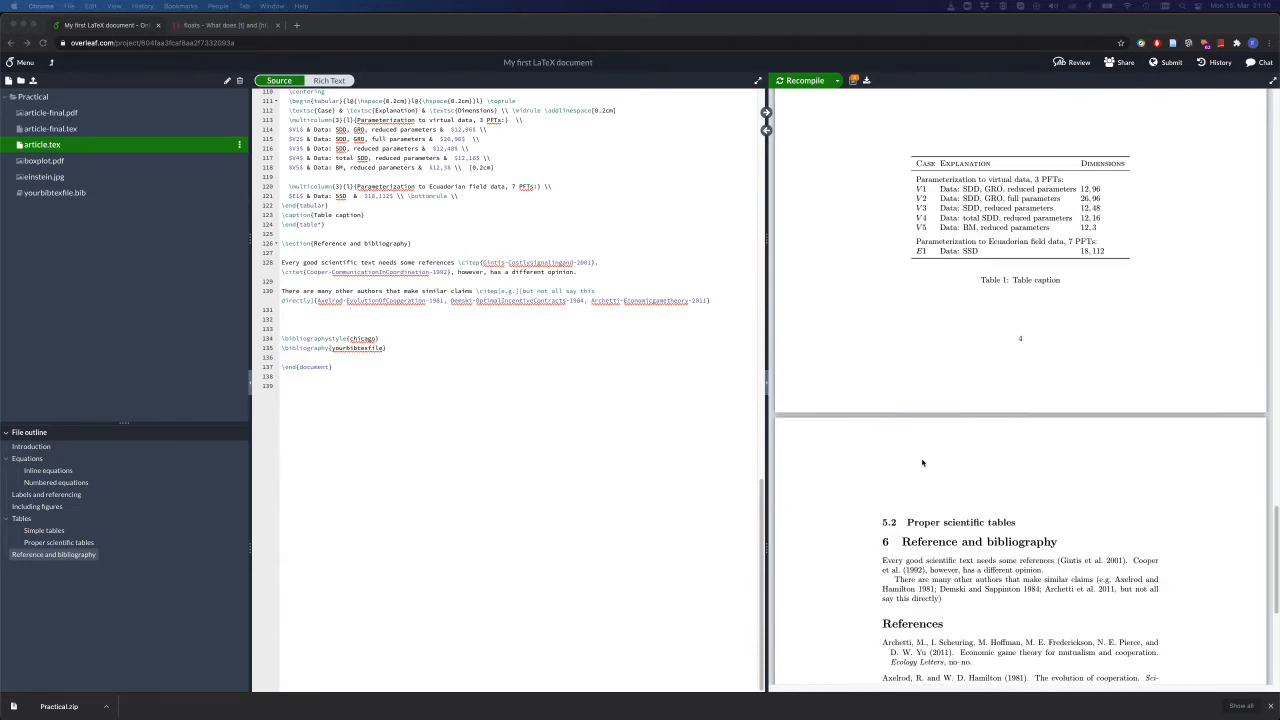
scroll(down, 3)
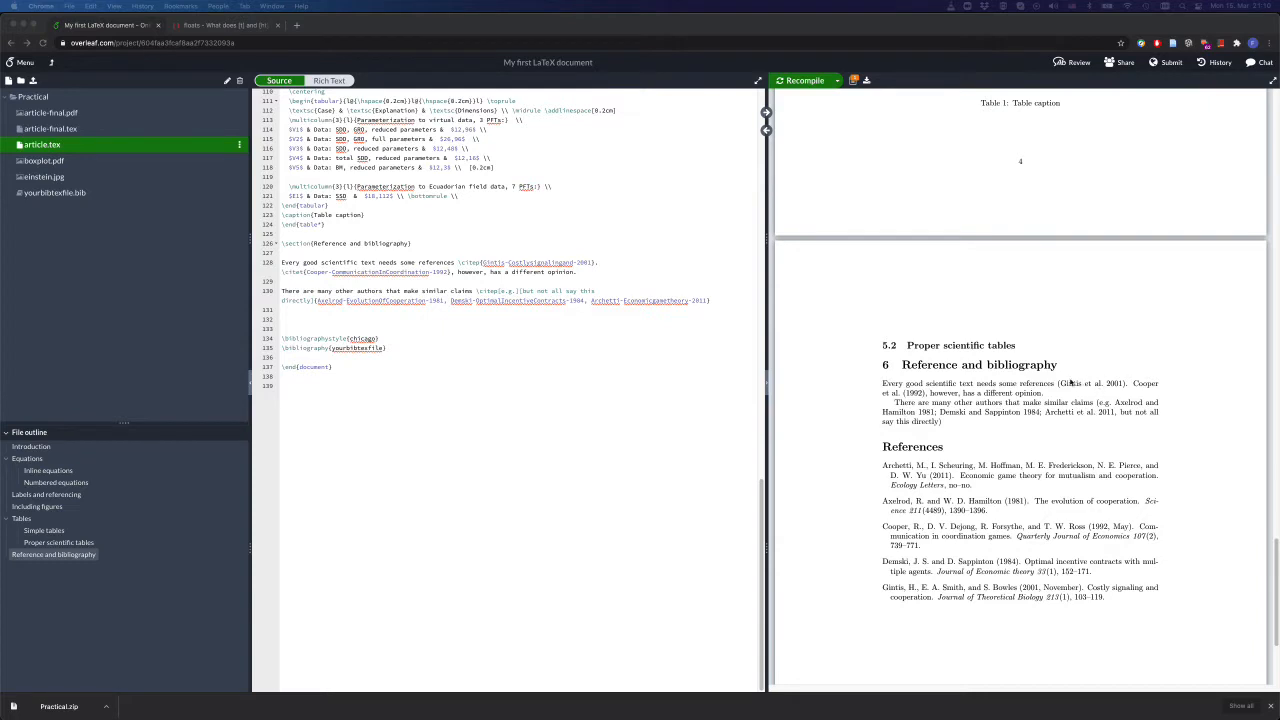
mouse_move(1148, 384)
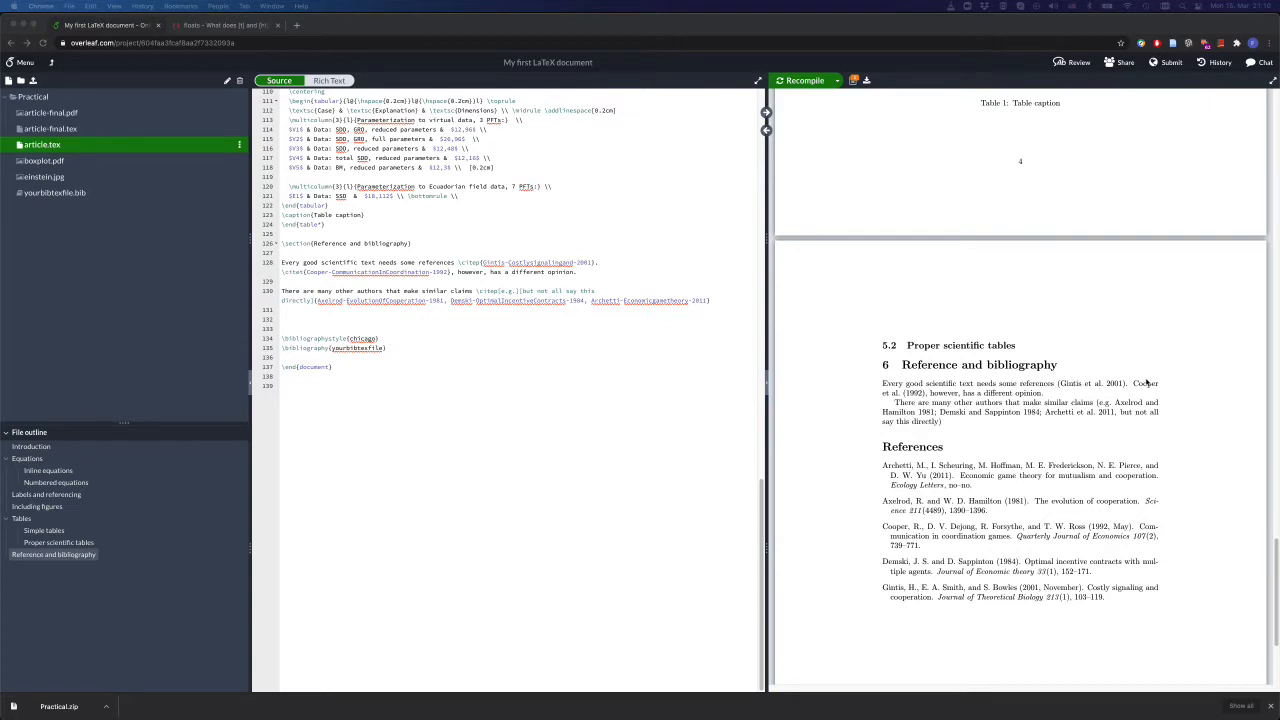
mouse_move(1268, 554)
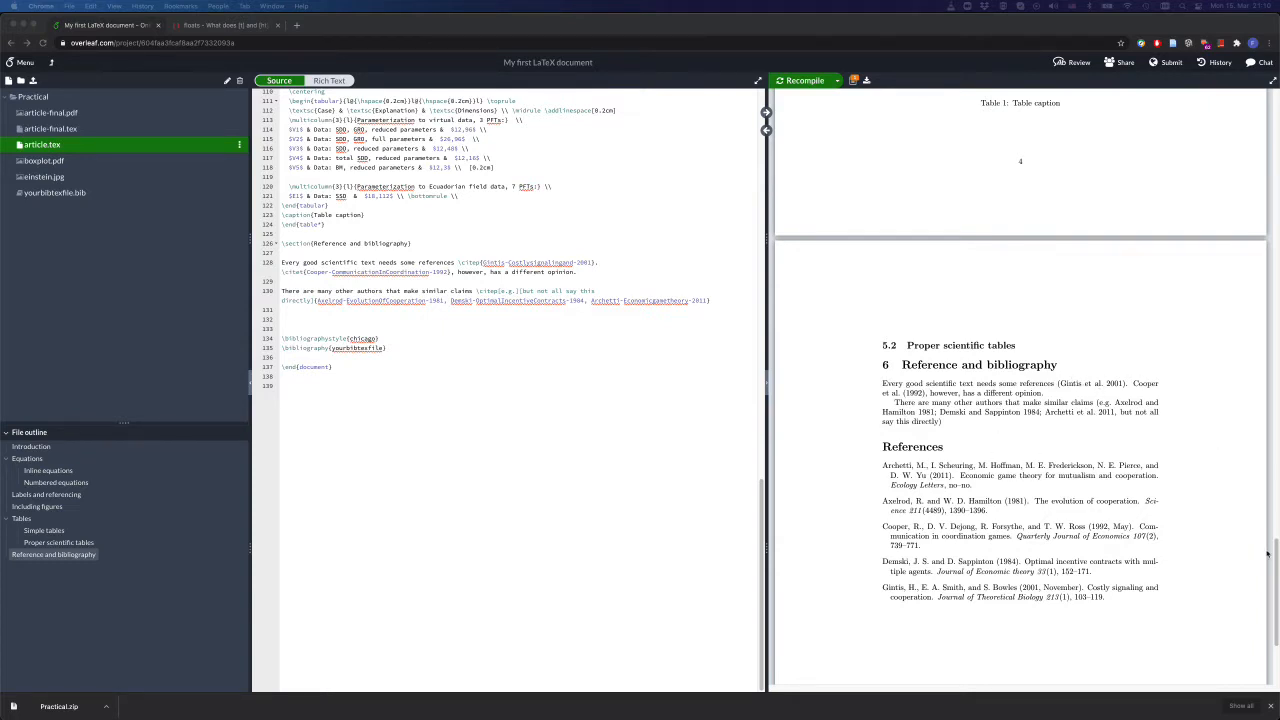
scroll(down, 3)
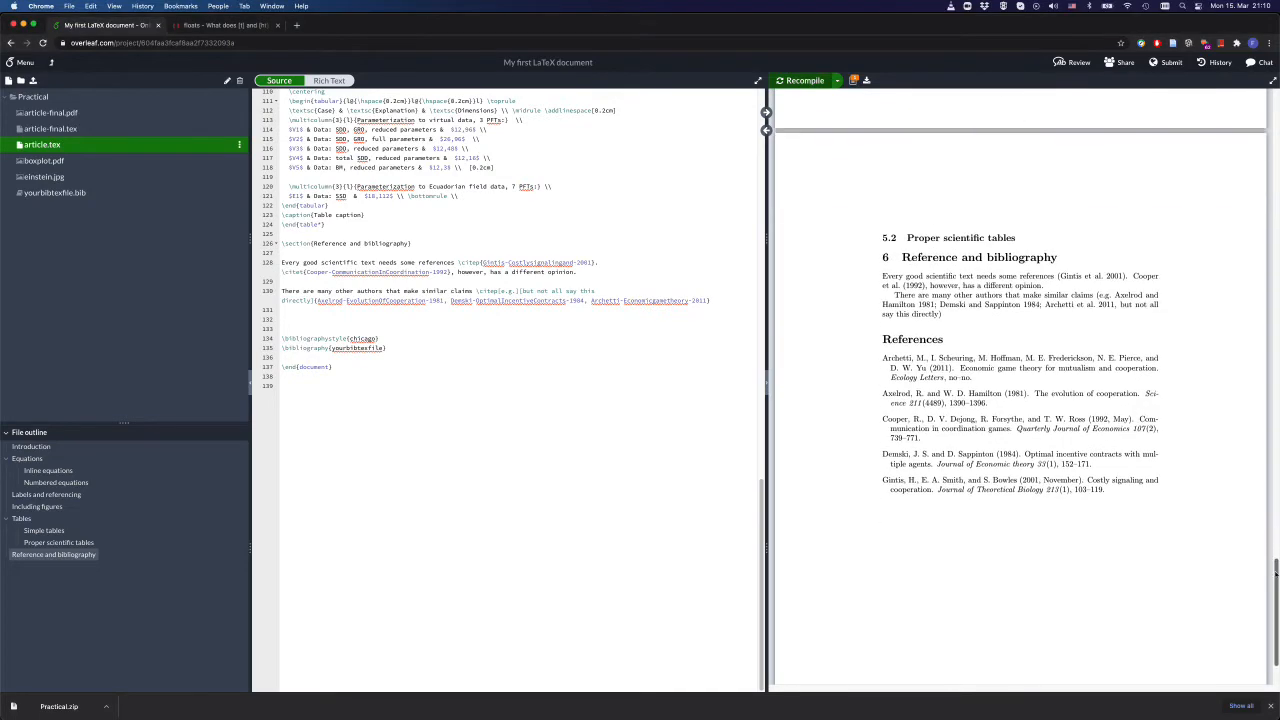
scroll(up, 3)
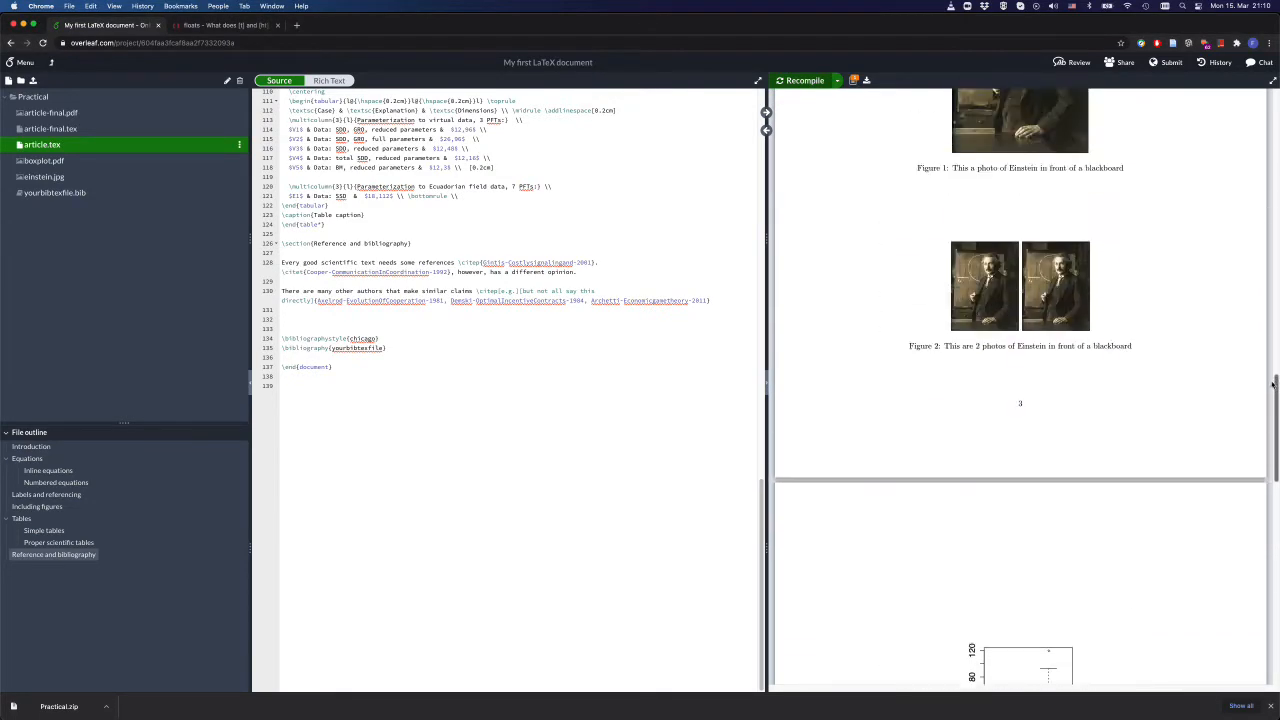
scroll(up, 3)
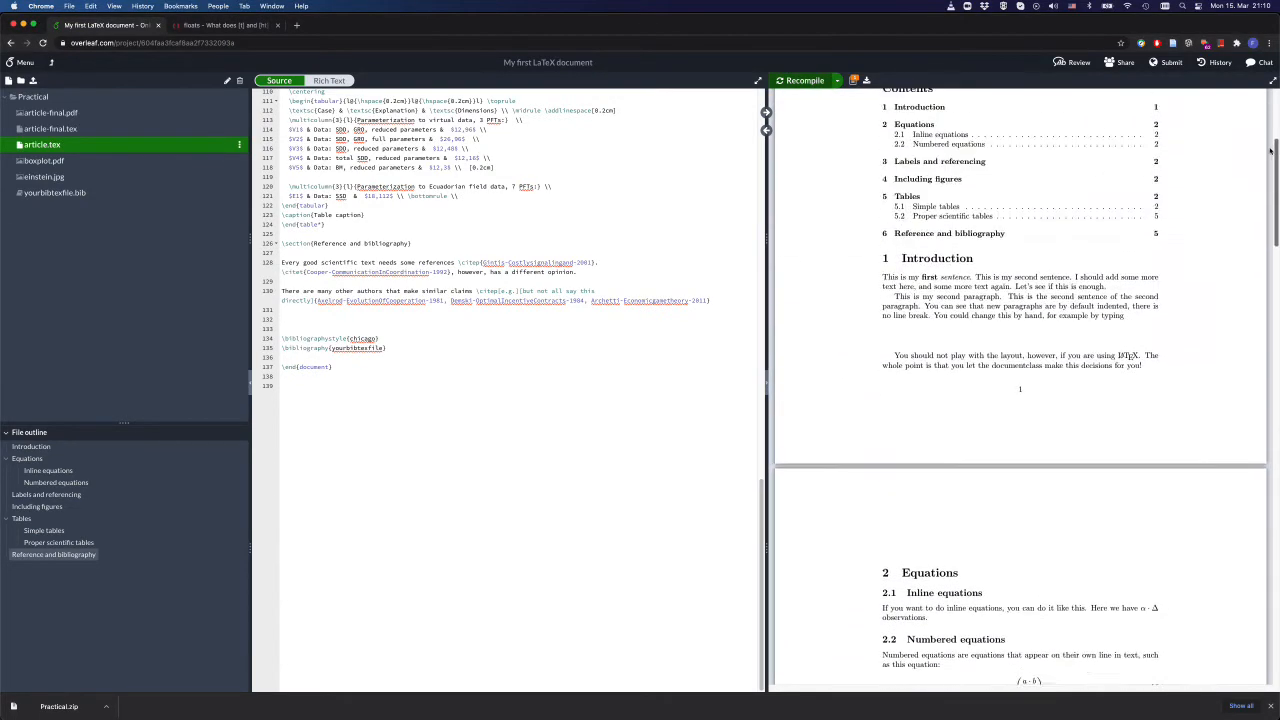
scroll(up, 3)
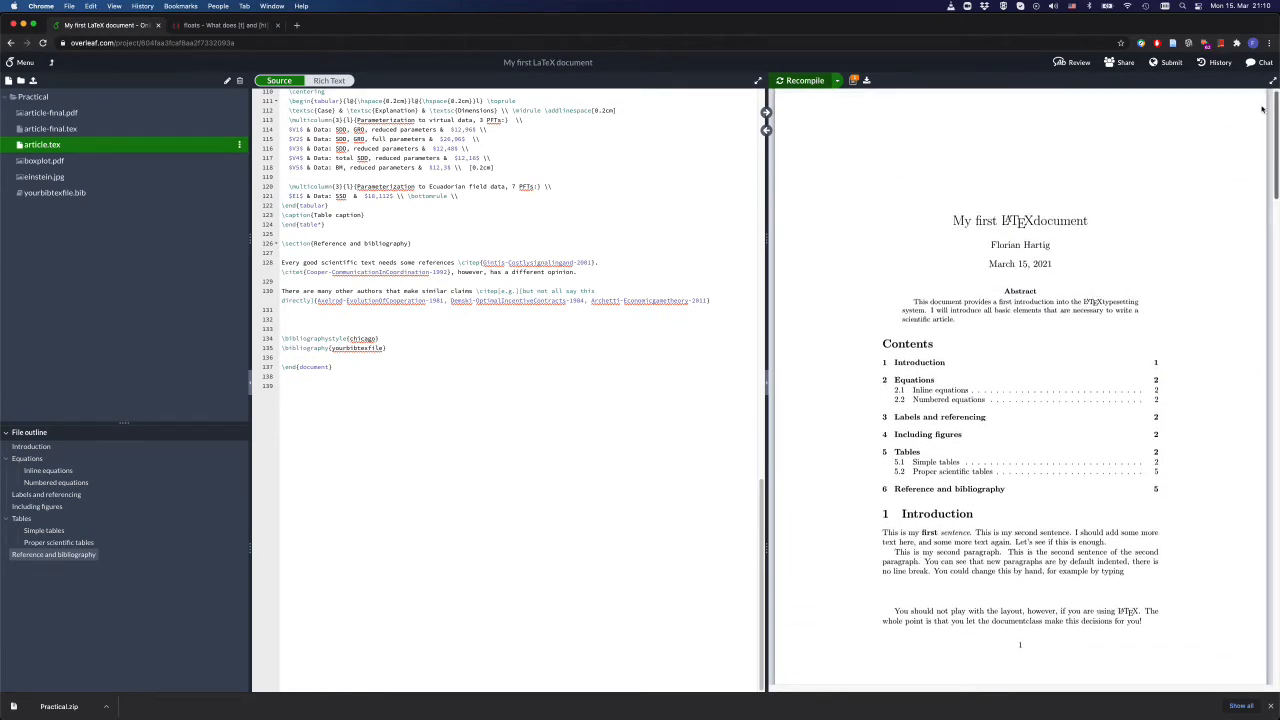
scroll(down, 3)
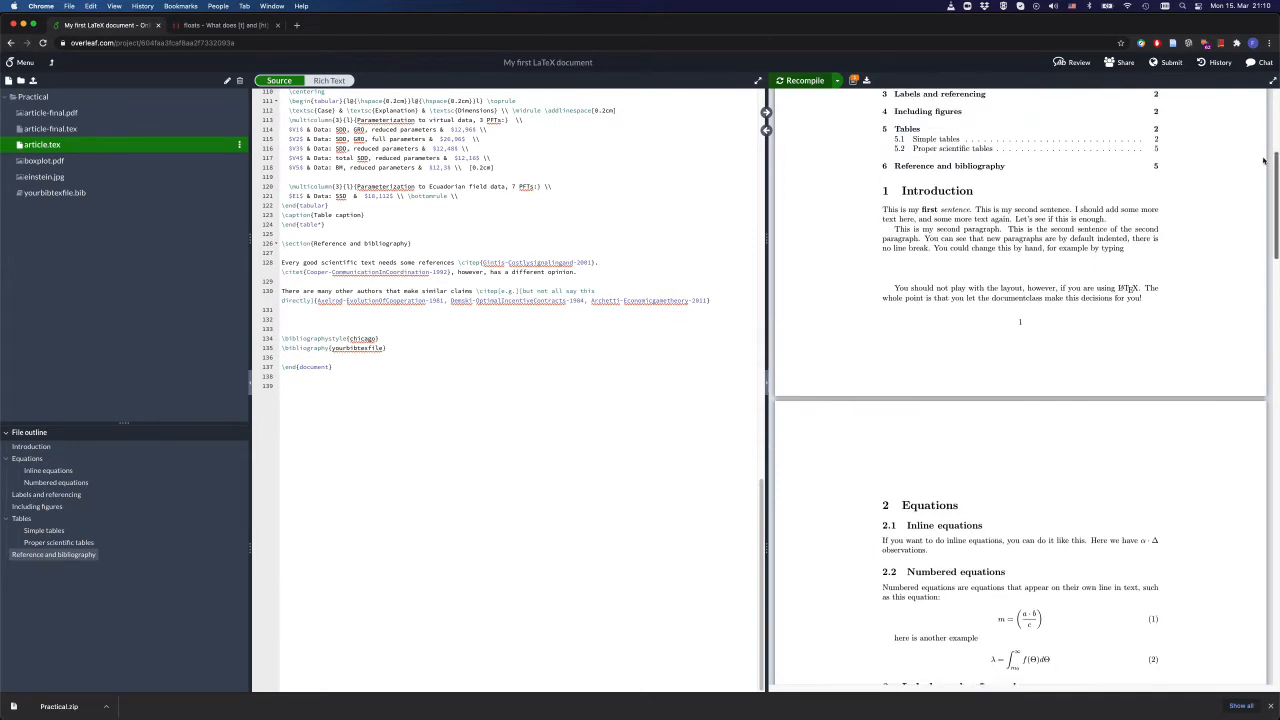
scroll(up, 3)
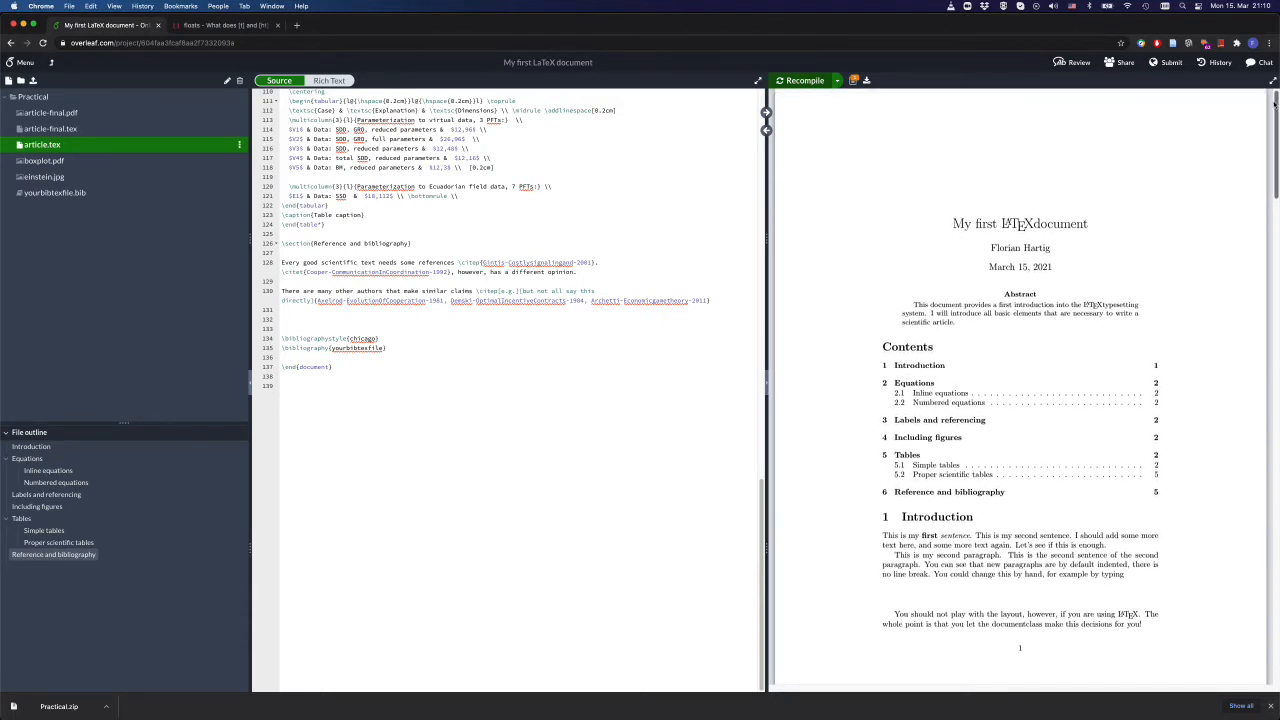
scroll(down, 3)
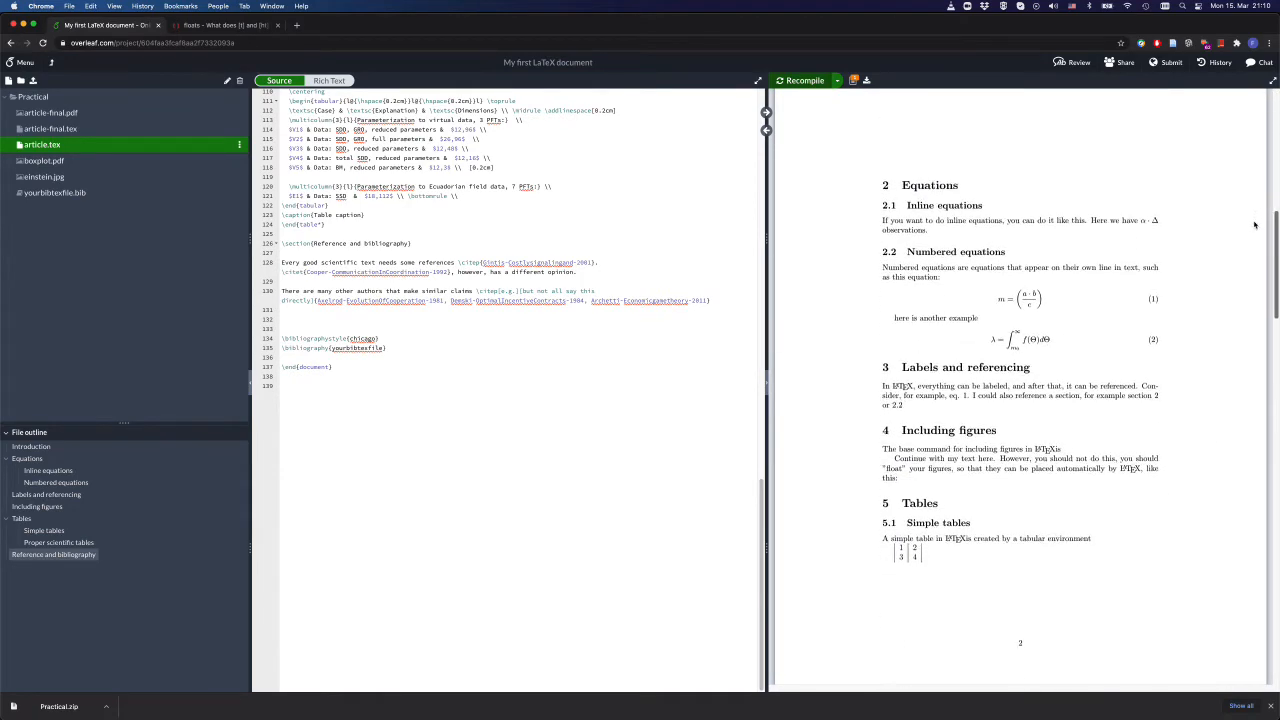
scroll(down, 3)
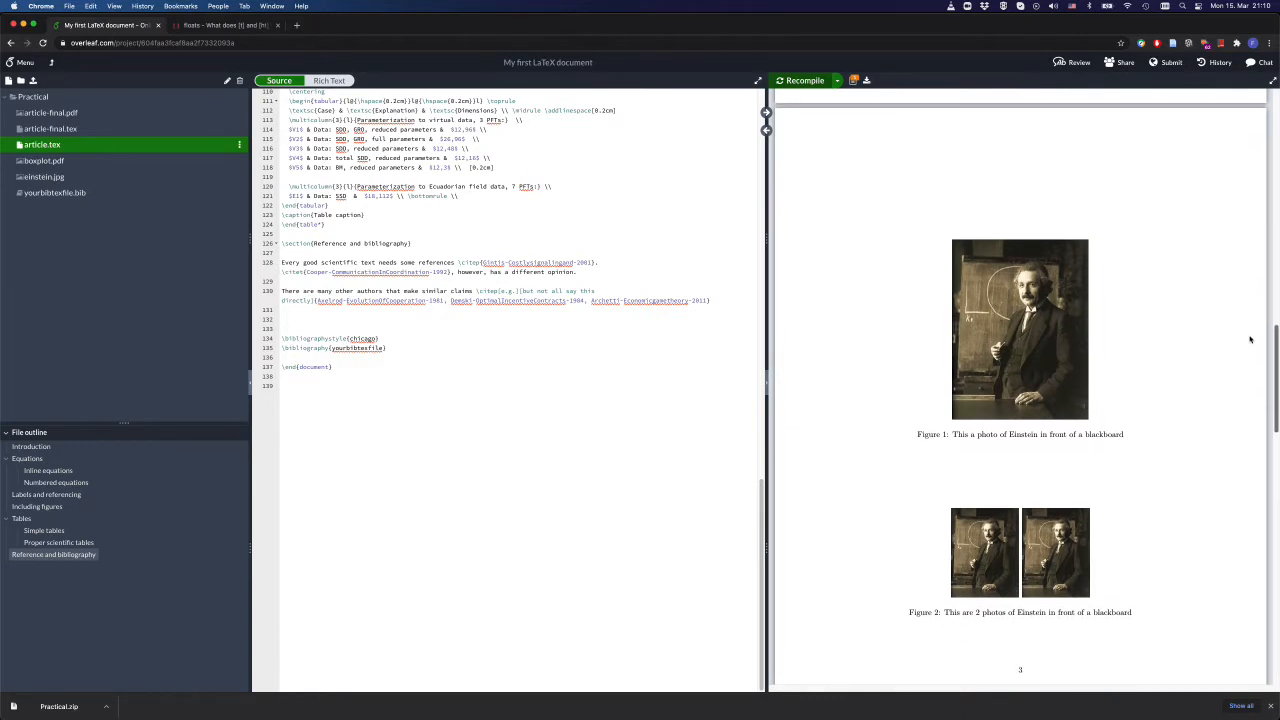
scroll(up, 3)
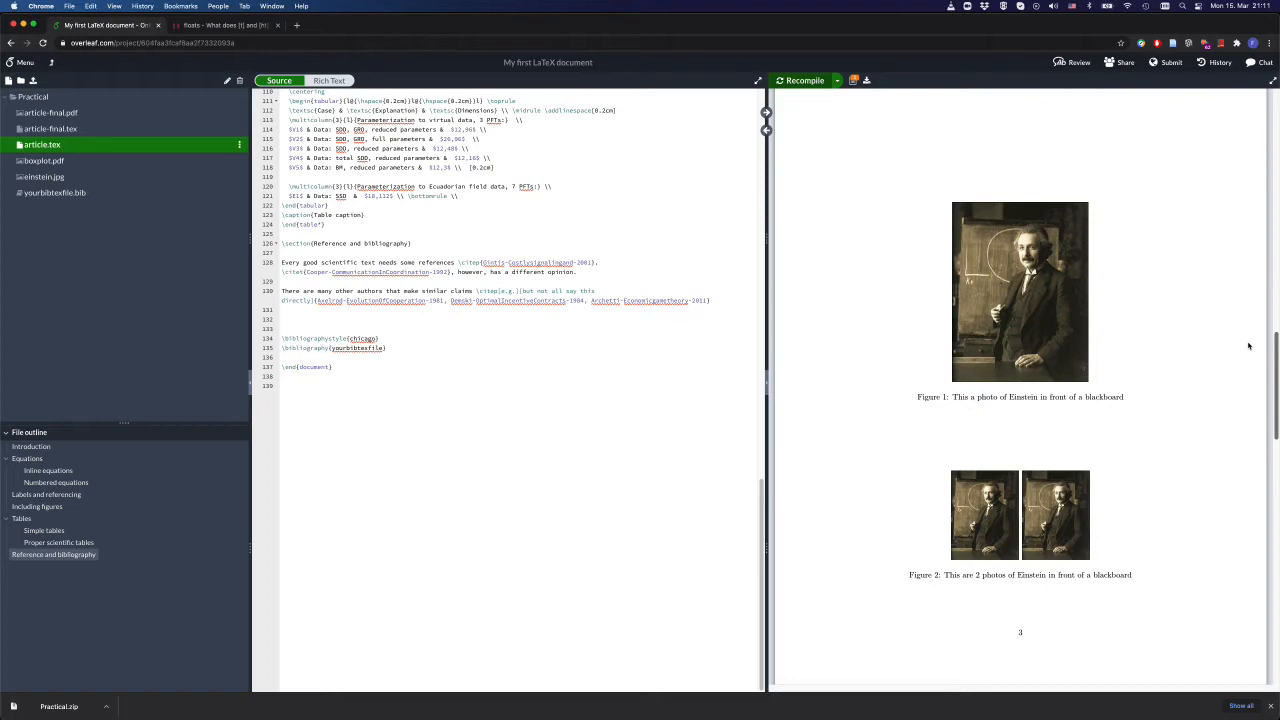
scroll(down, 3)
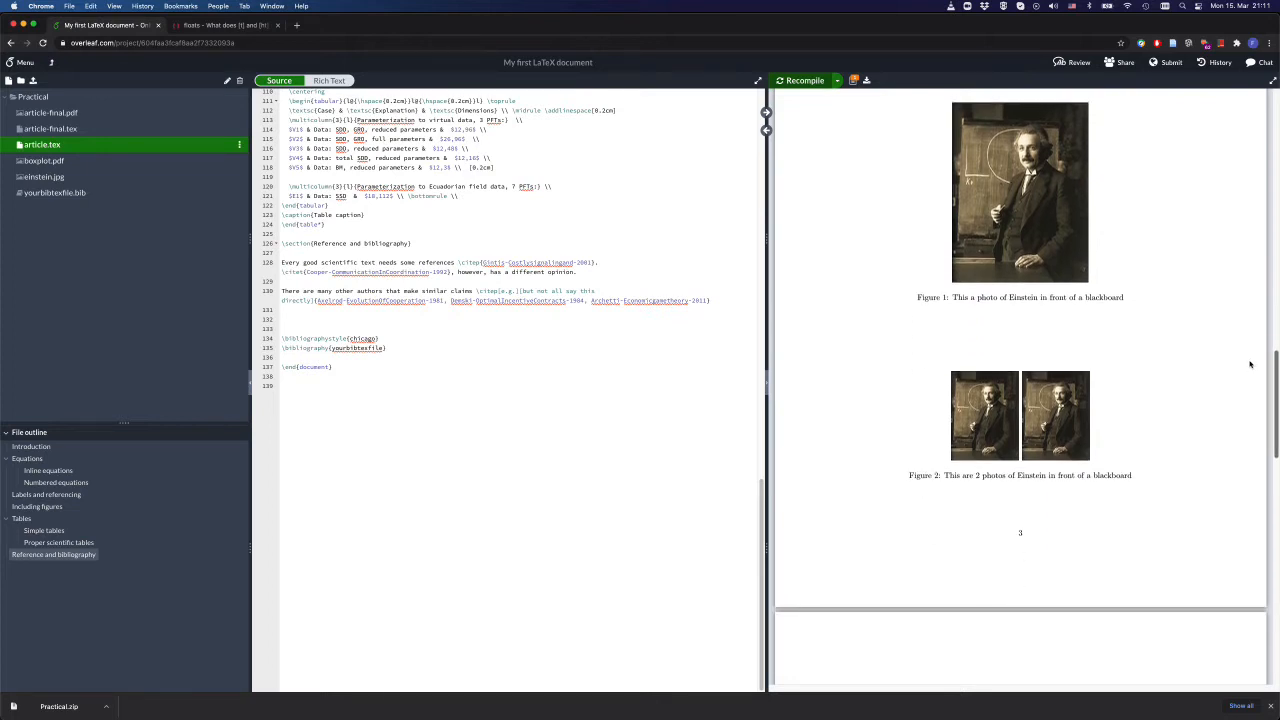
scroll(up, 3)
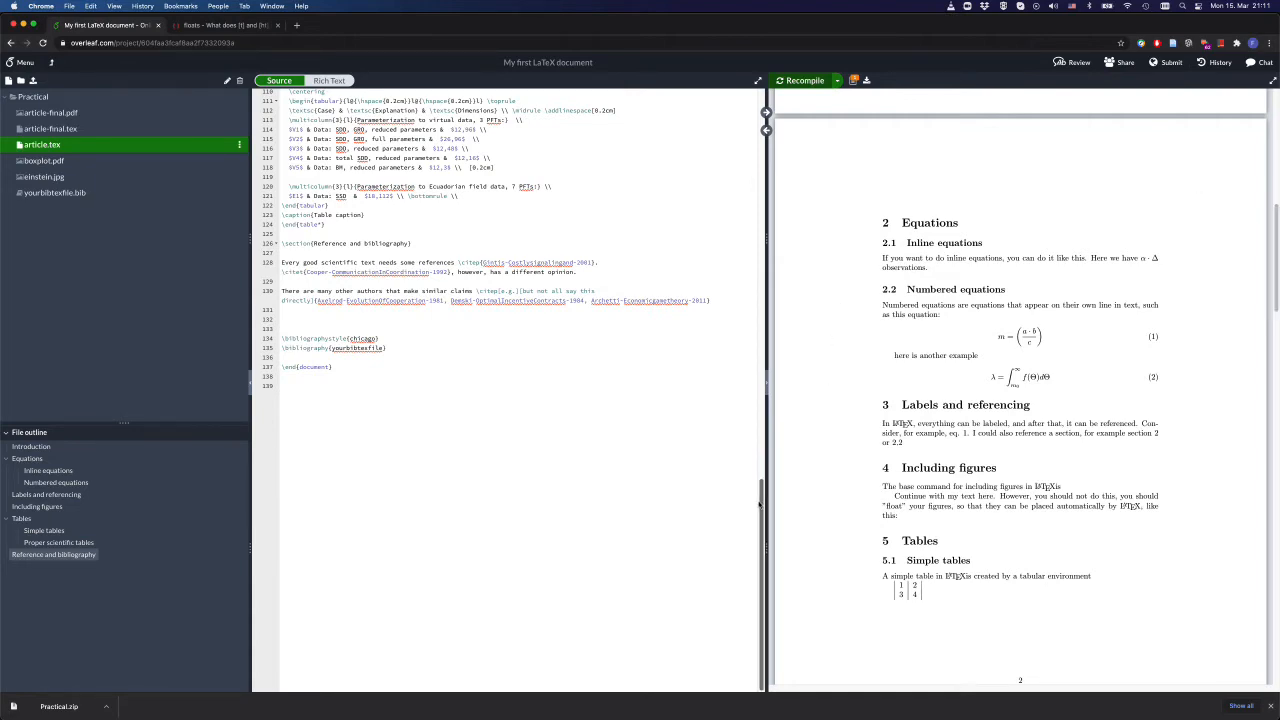
scroll(up, 3)
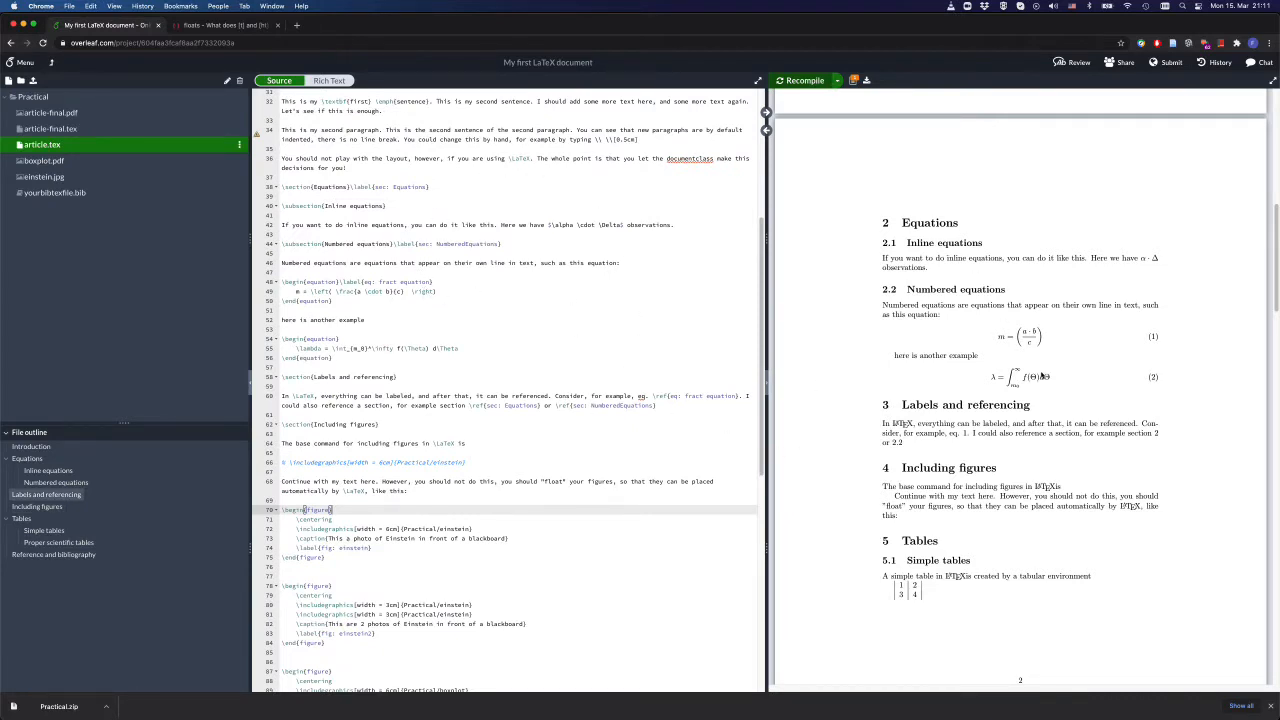
mouse_move(768, 382)
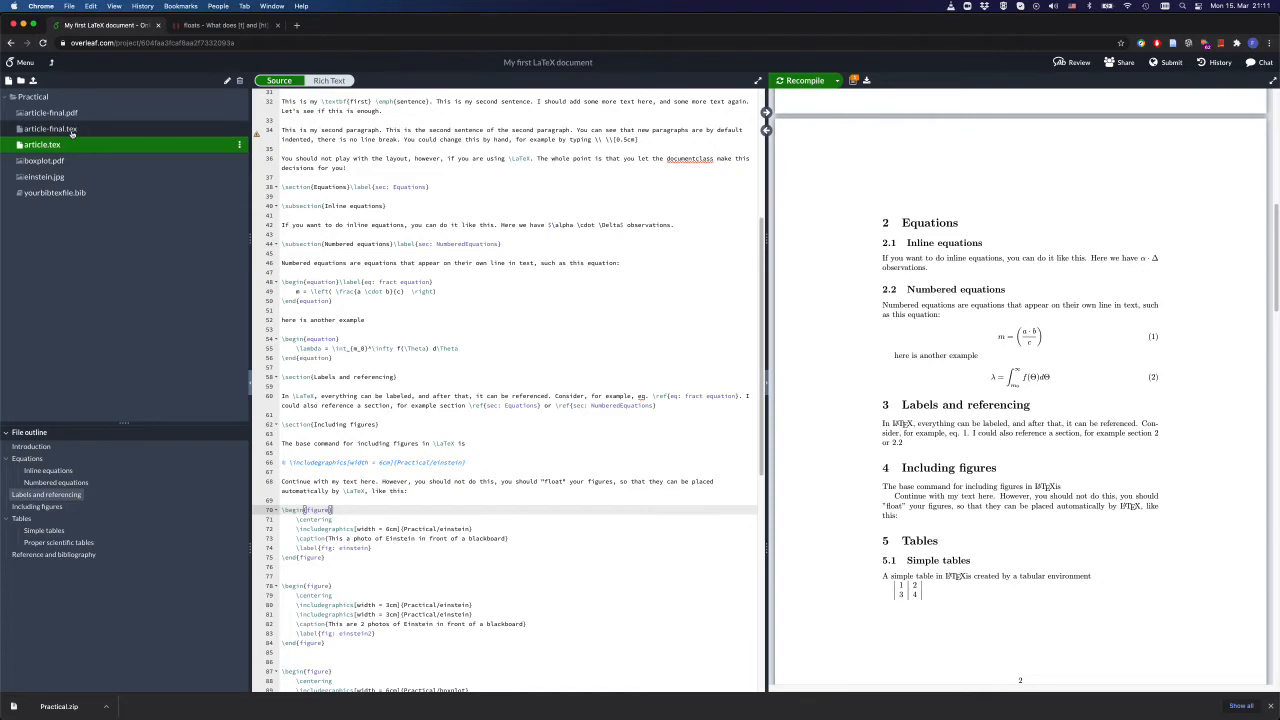
click(50, 128)
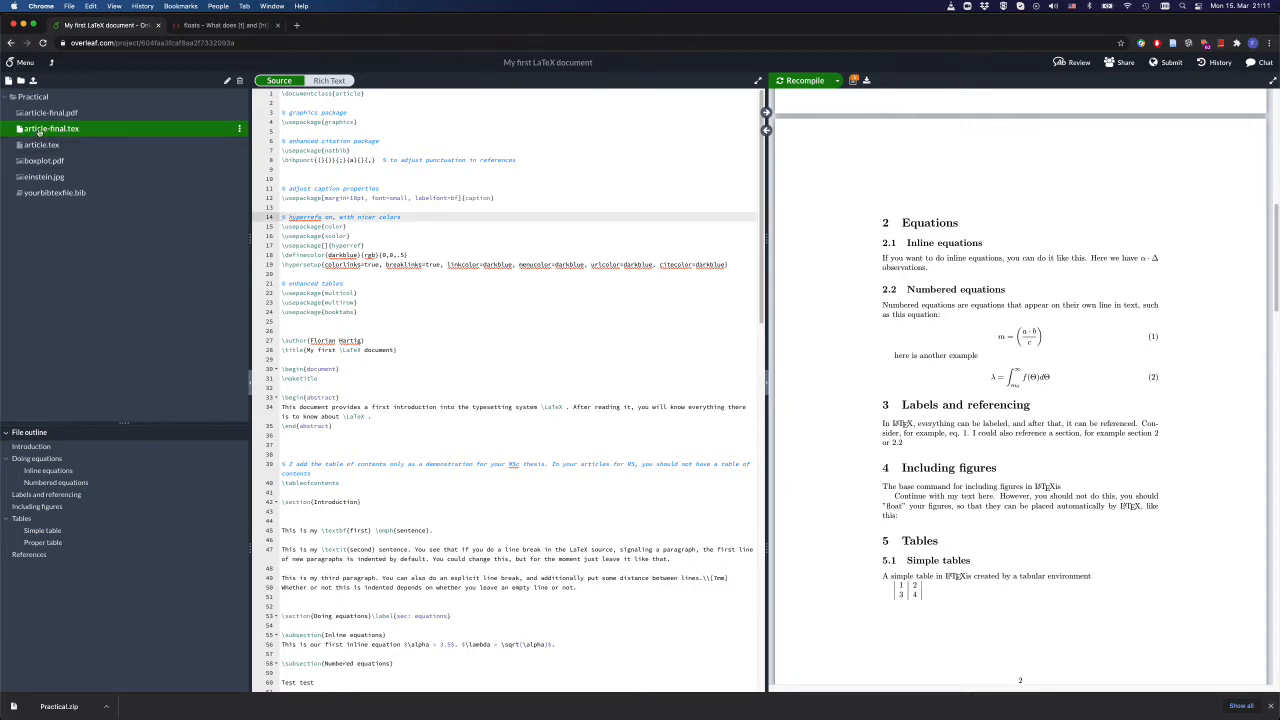
Copy the caption and hyperref setup lines from article-final.tex and return to article.tex
click(290, 256)
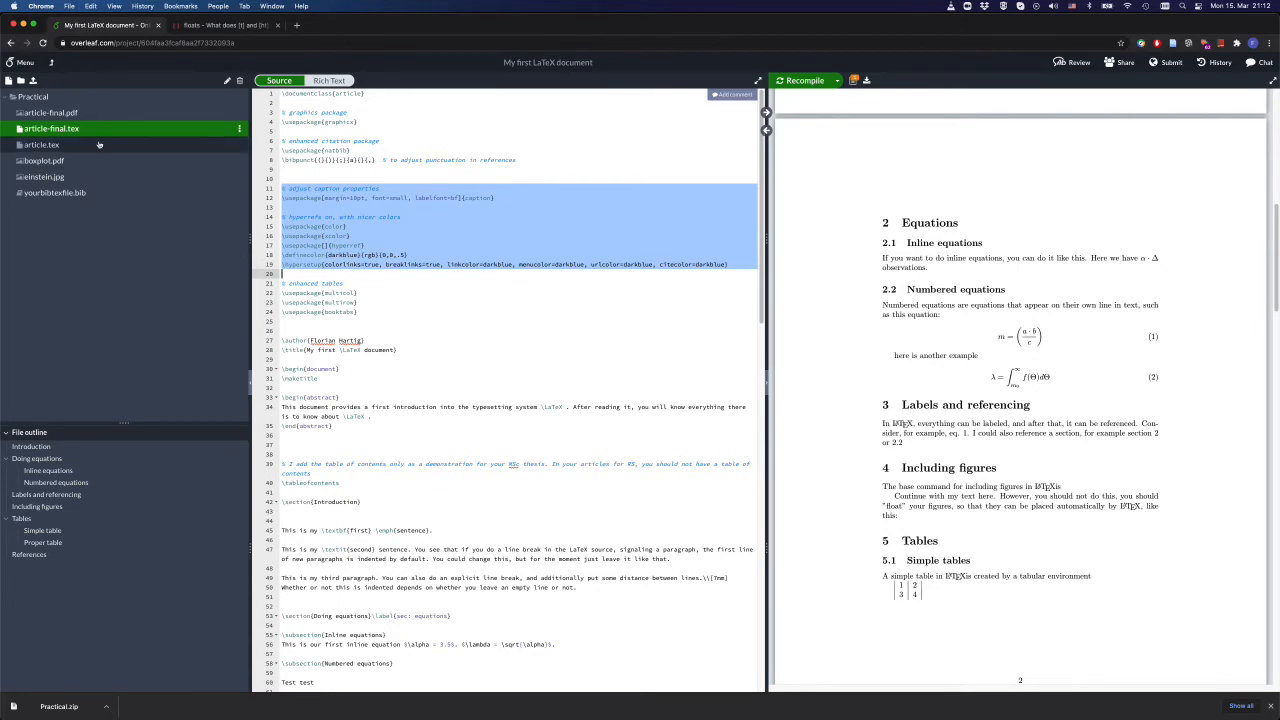
click(42, 144)
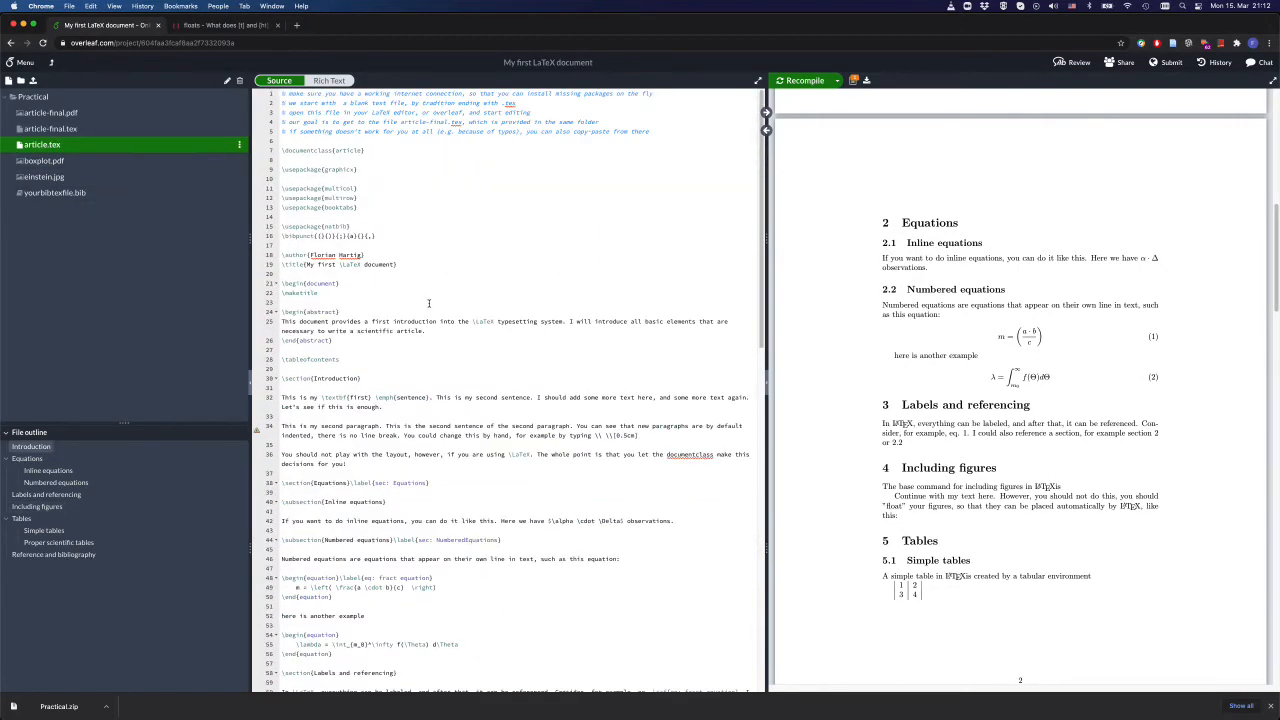
Paste \usepackage{caption} with small, bold-label options and the \hypersetup link colours into the preamble
click(376, 236)
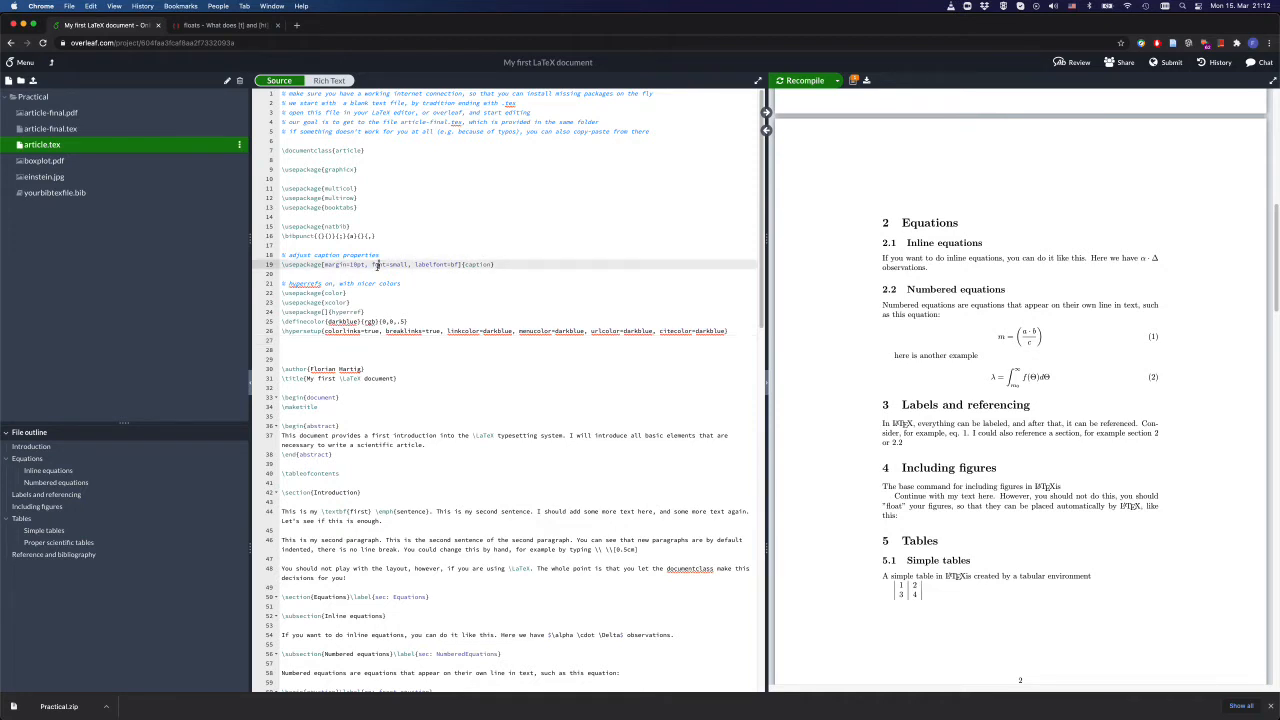
double_click(480, 264)
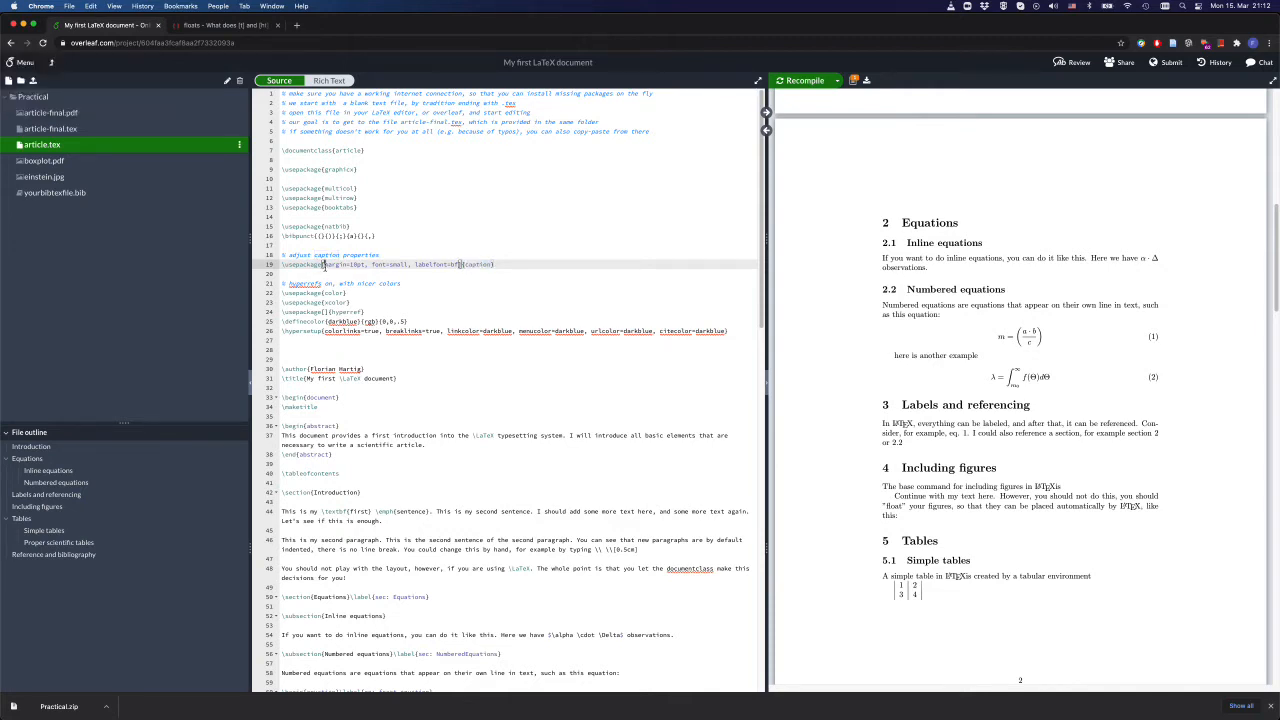
double_click(478, 264)
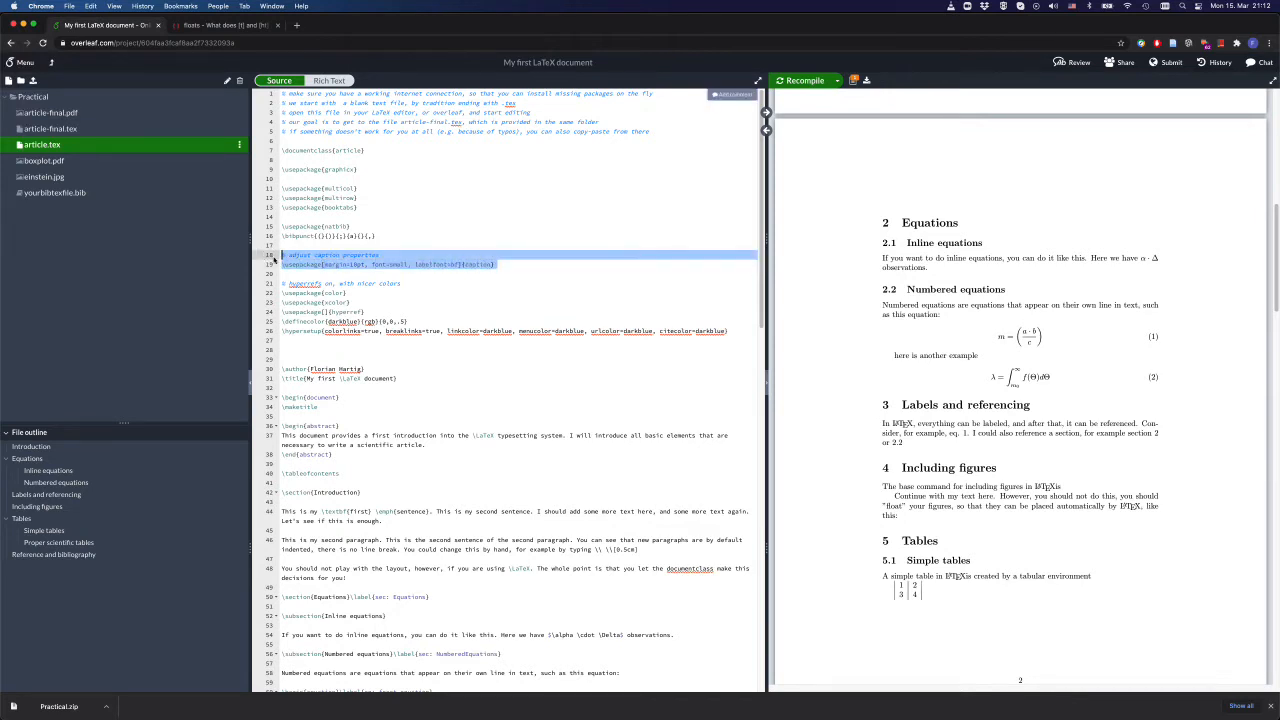
scroll(down, 3)
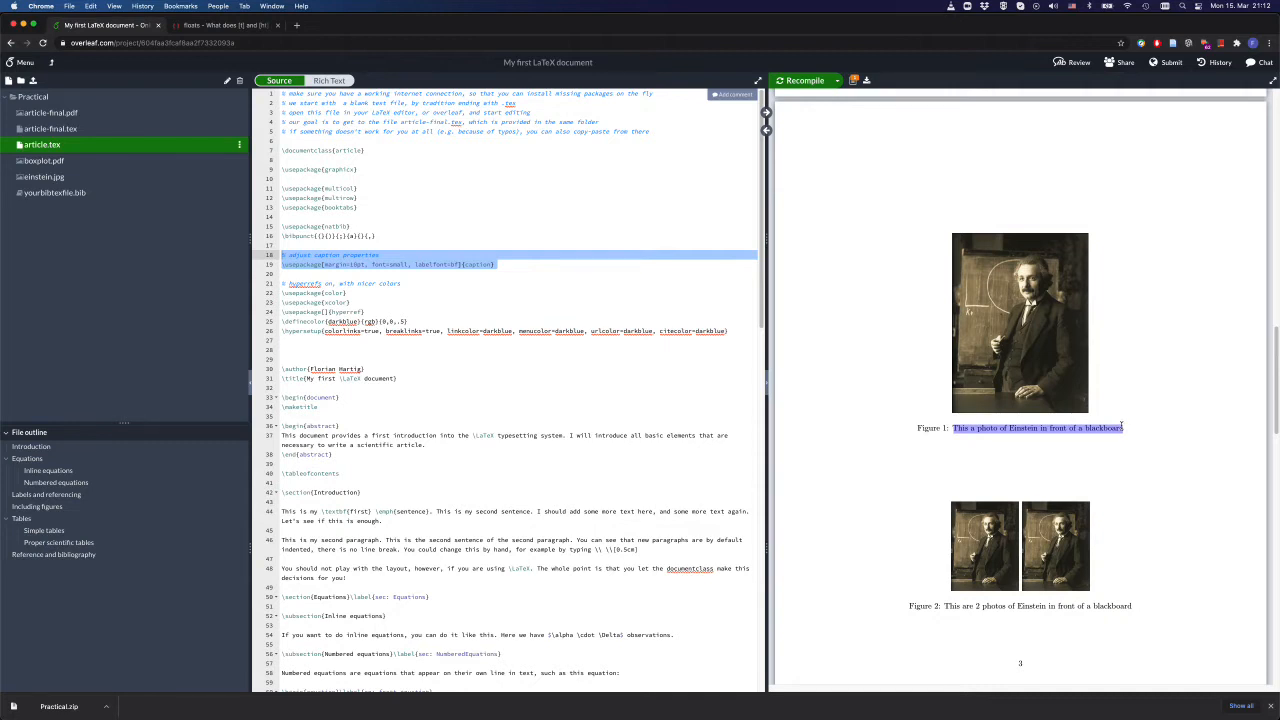
mouse_move(904, 440)
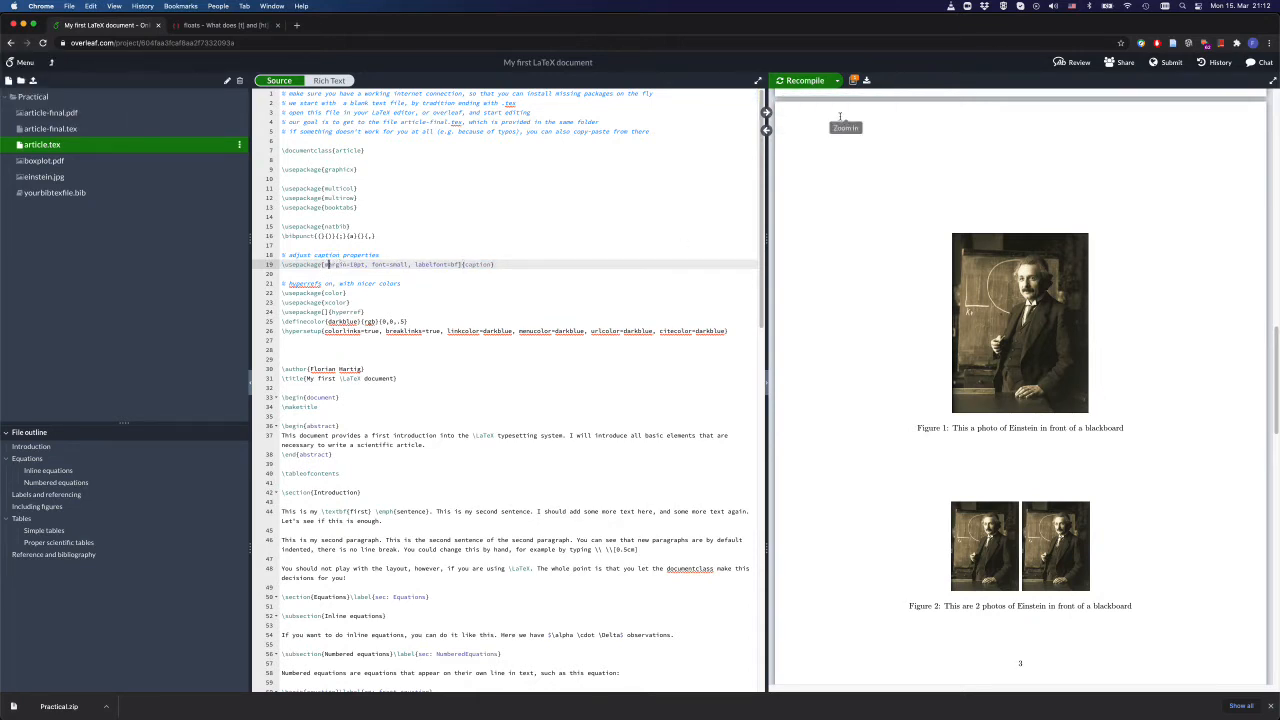
Recompile and confirm Figure 1's caption renders smaller with a bold Figure label
click(800, 80)
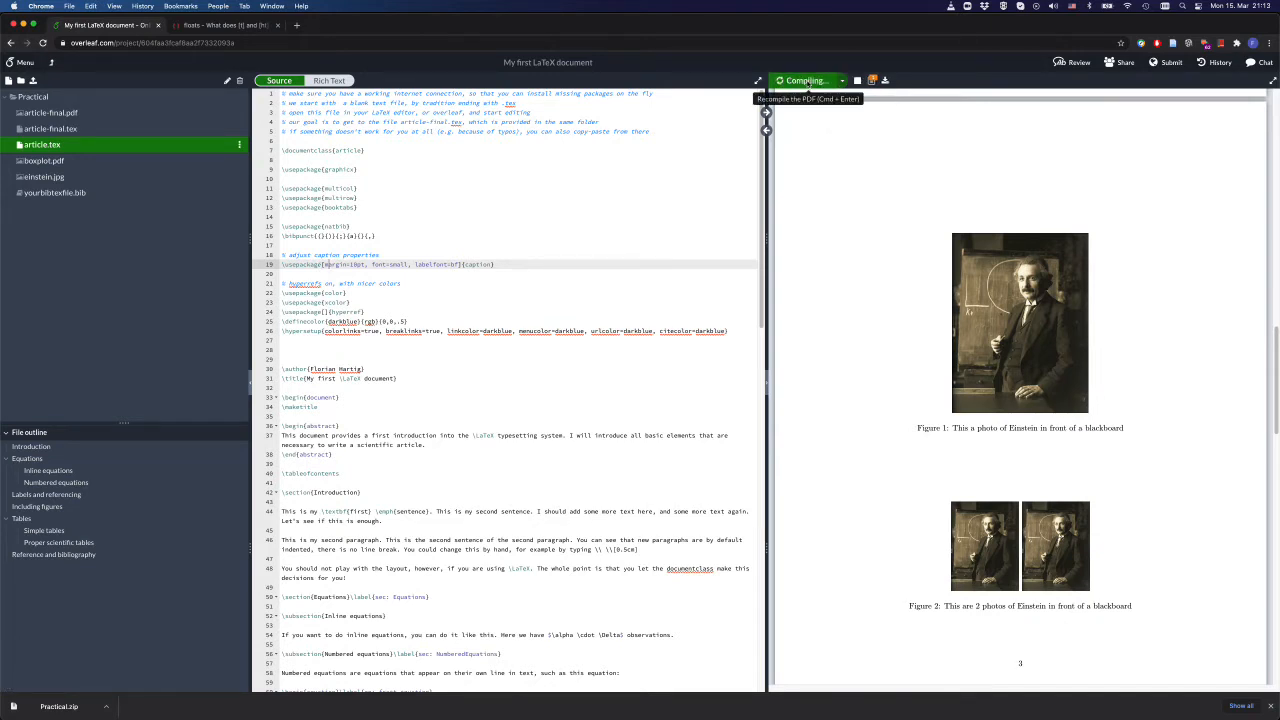
click(804, 80)
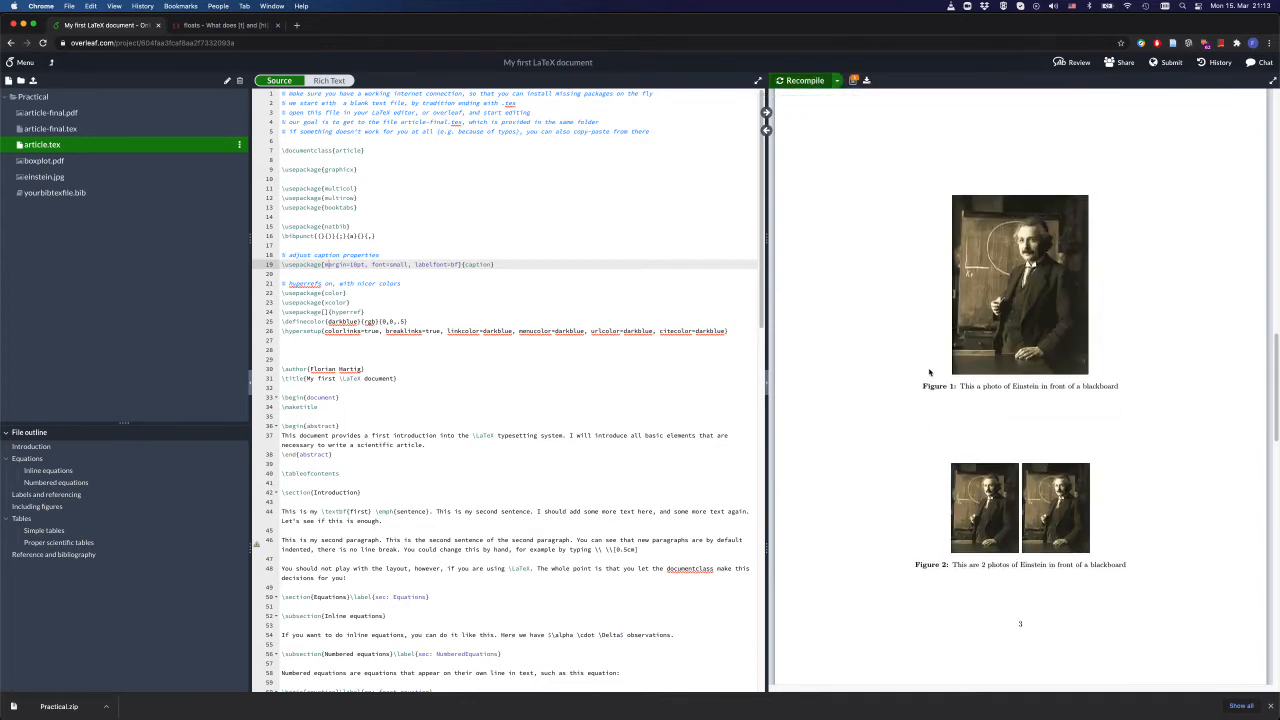
mouse_move(996, 384)
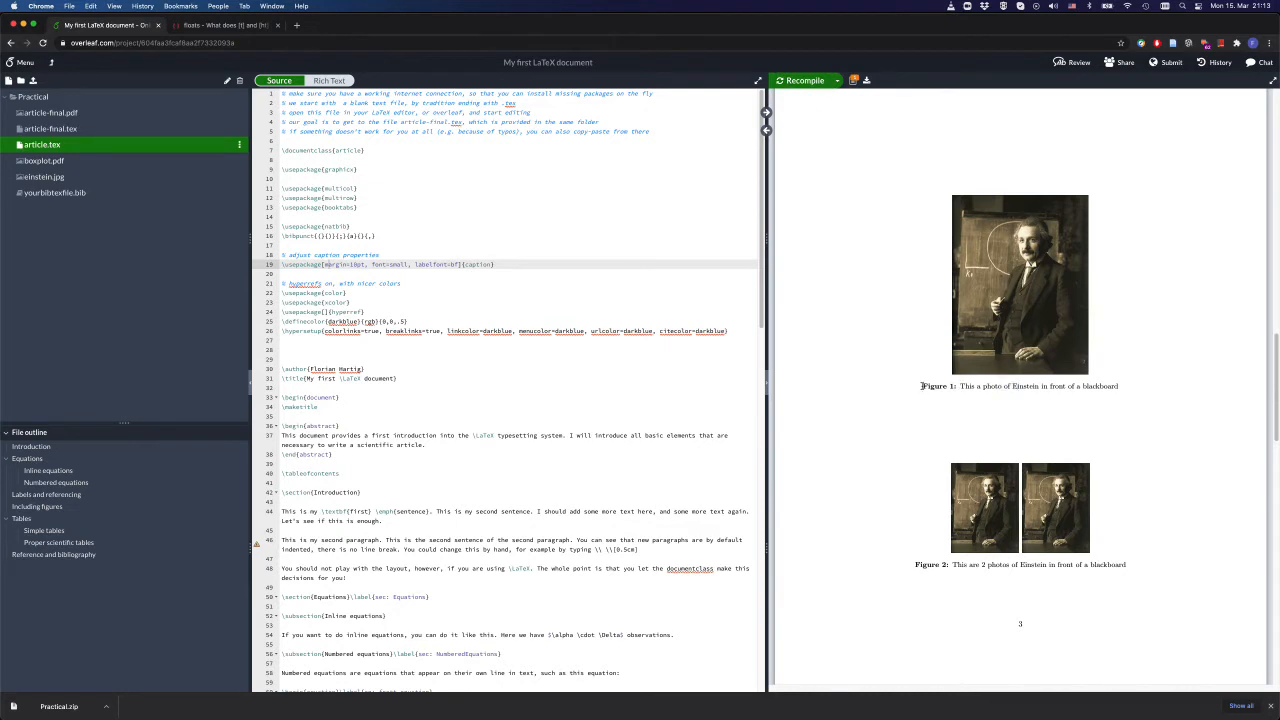
mouse_move(956, 390)
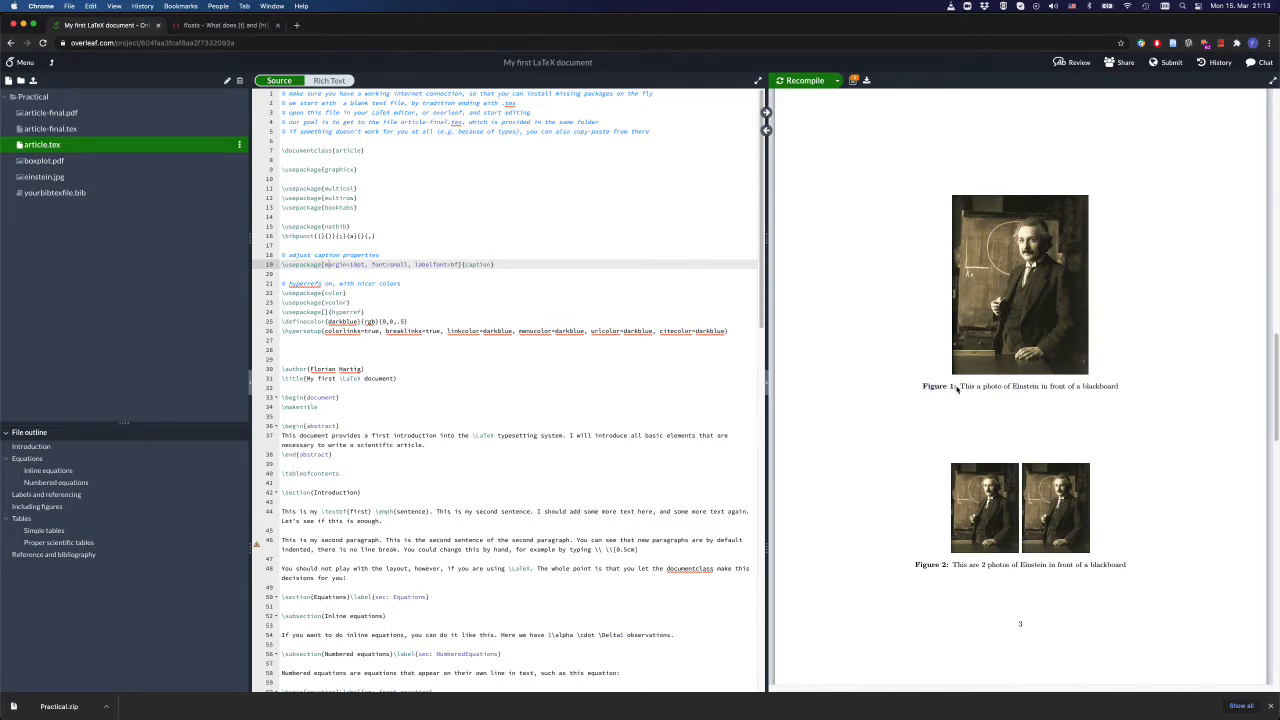
double_click(936, 386)
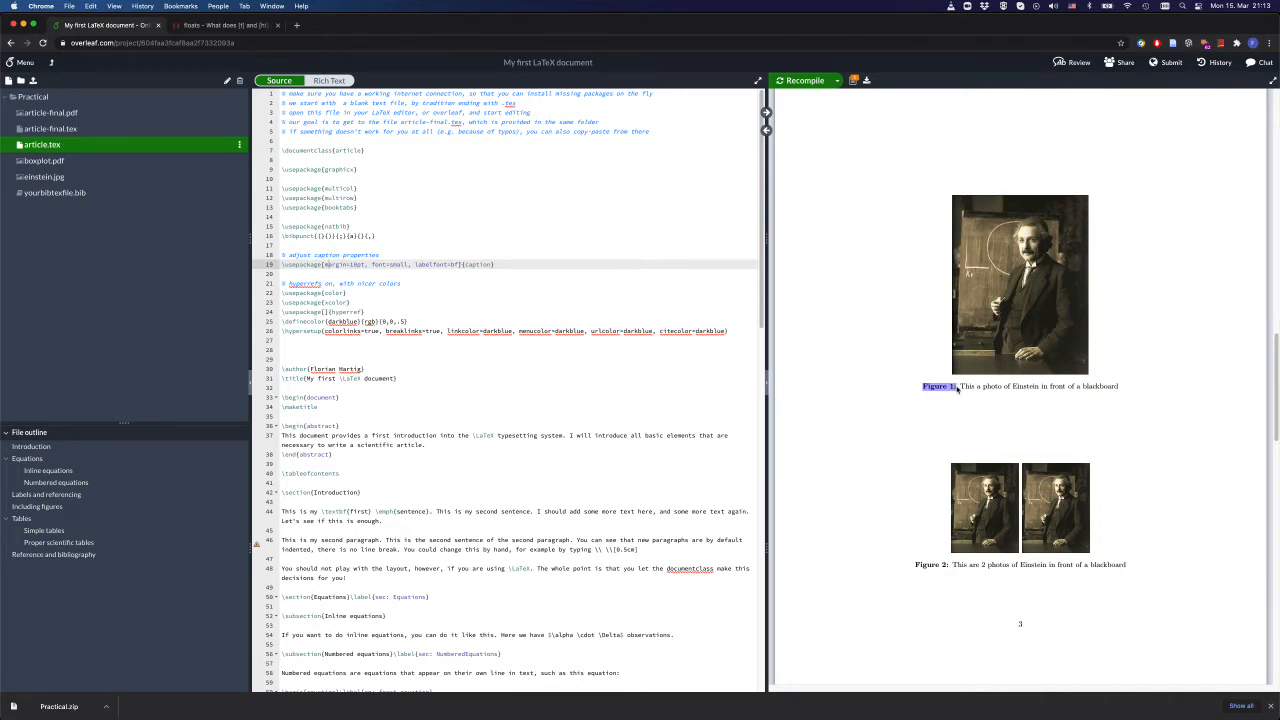
mouse_move(916, 368)
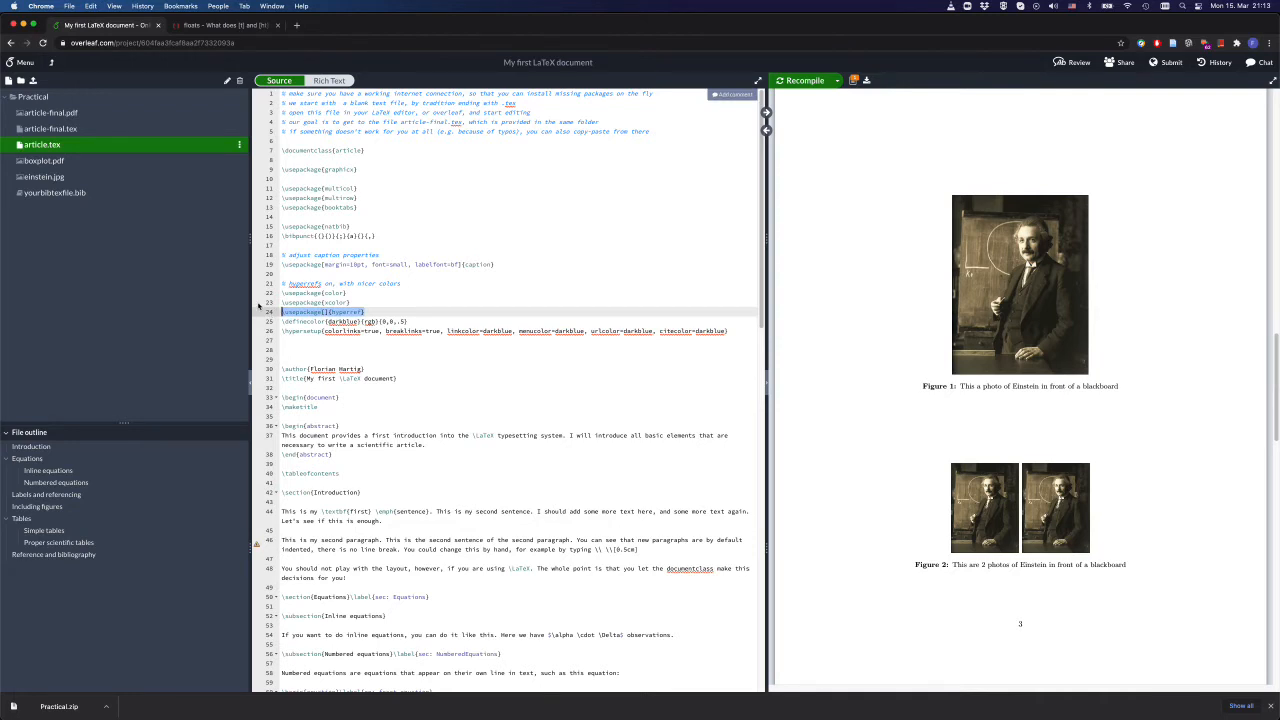
mouse_move(868, 312)
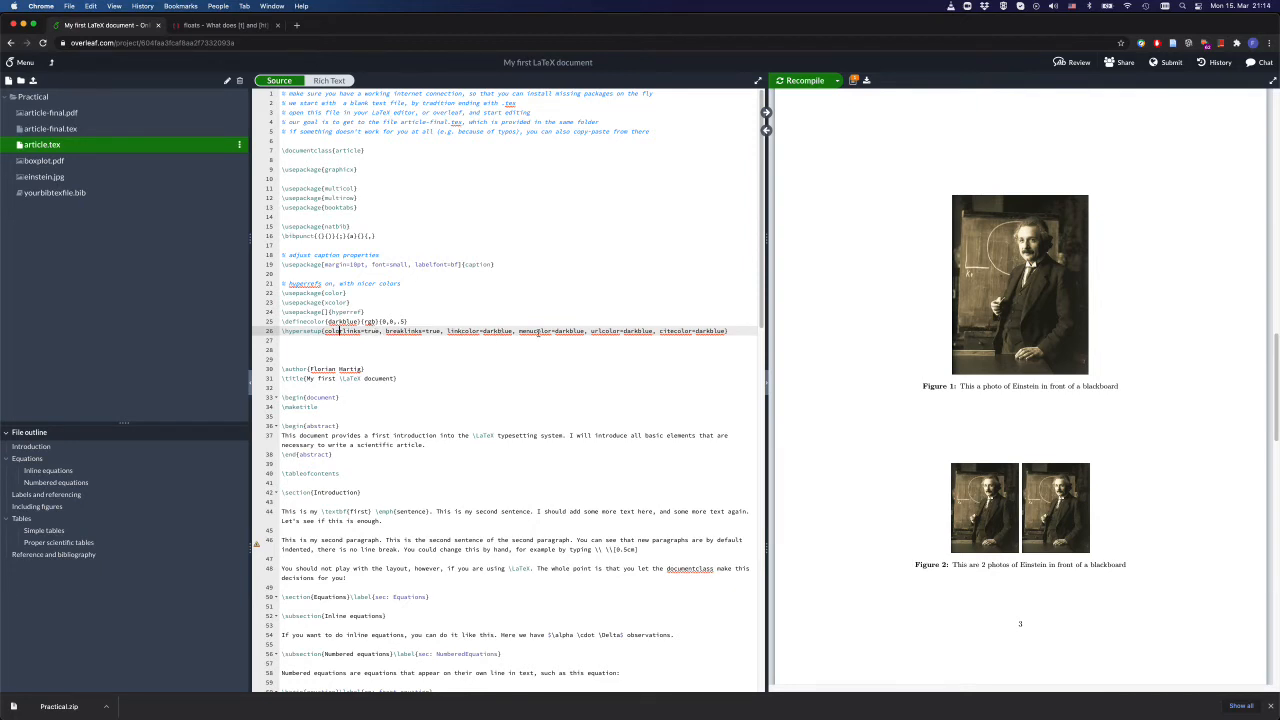
mouse_move(1052, 324)
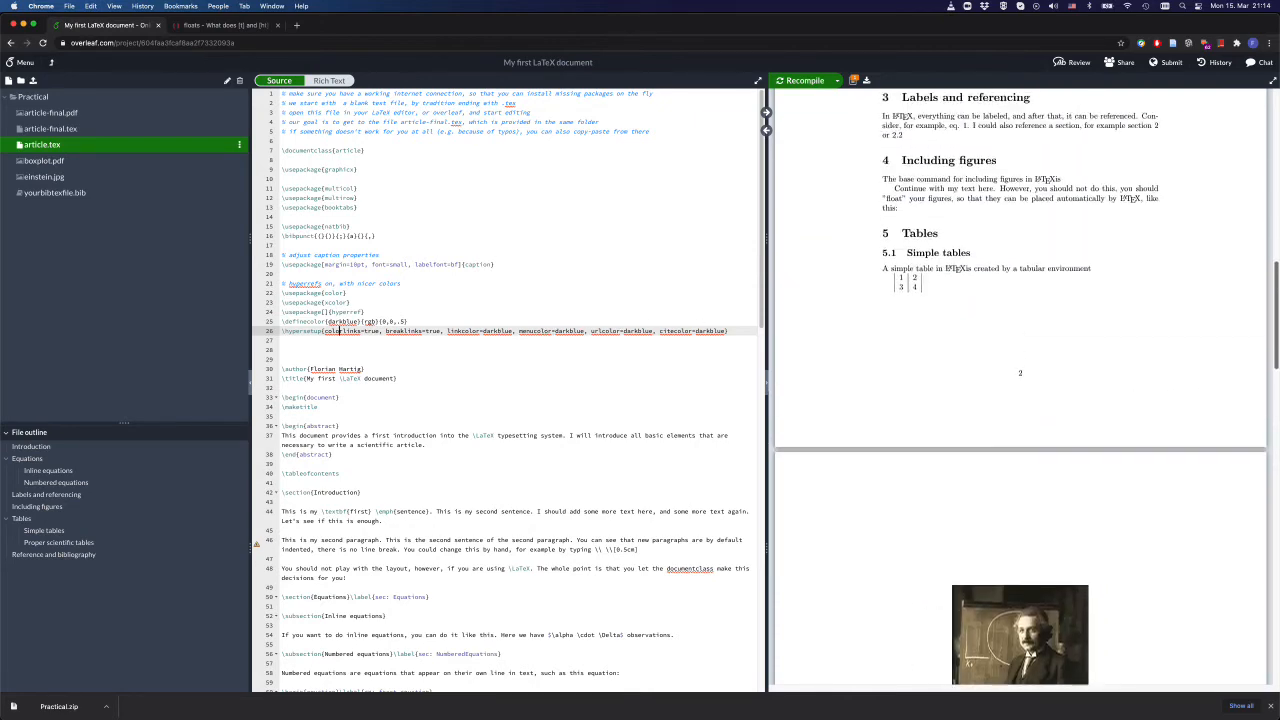
Scroll the preview from title page and contents past equations and figures down to the References
click(800, 80)
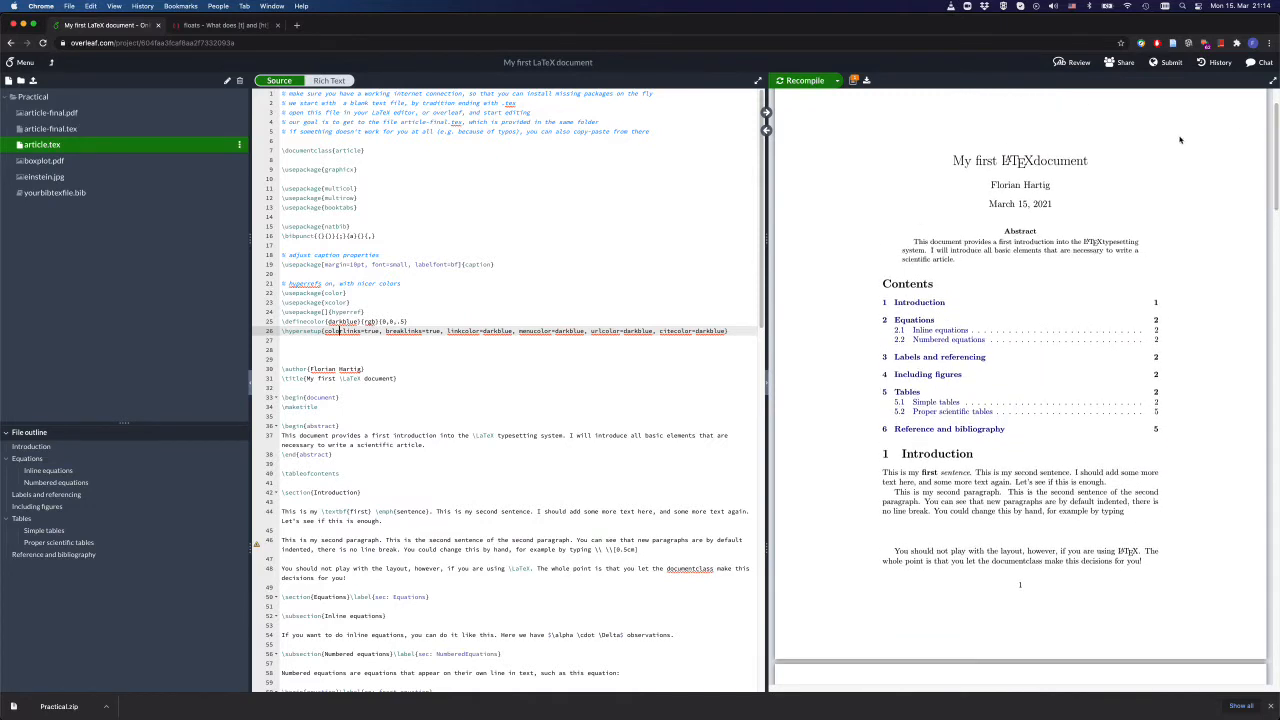
mouse_move(916, 322)
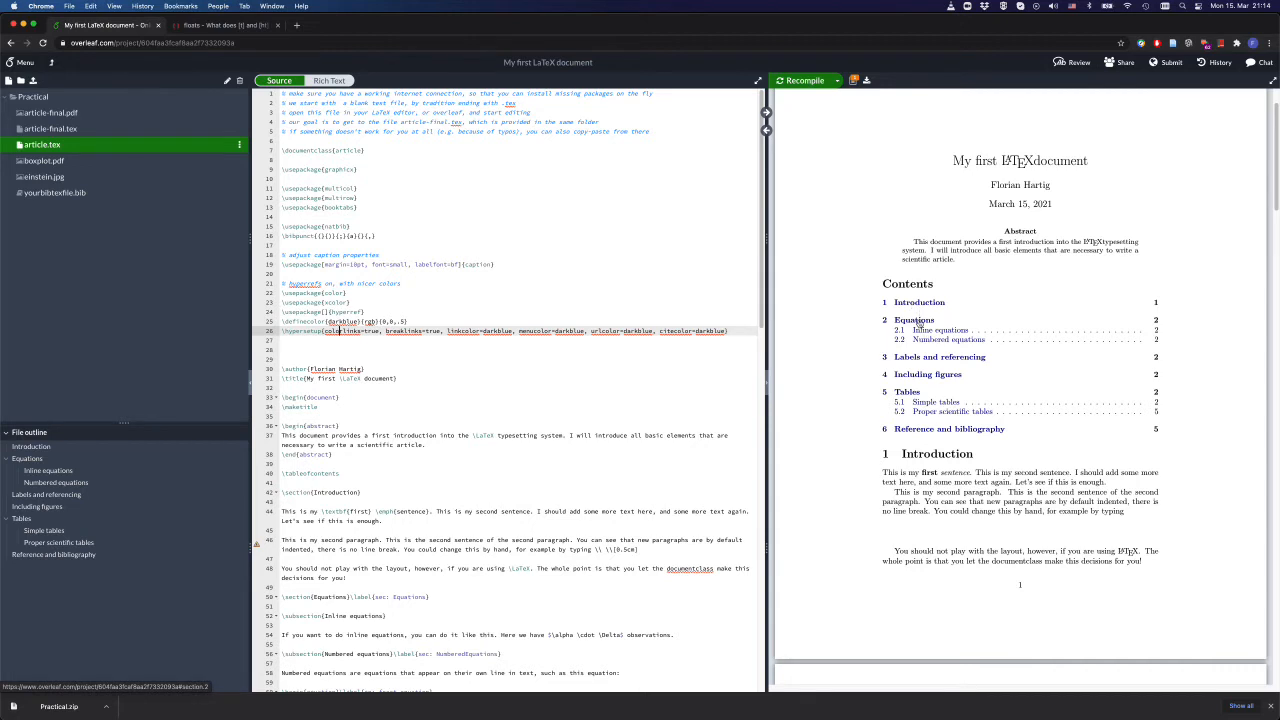
scroll(down, 3)
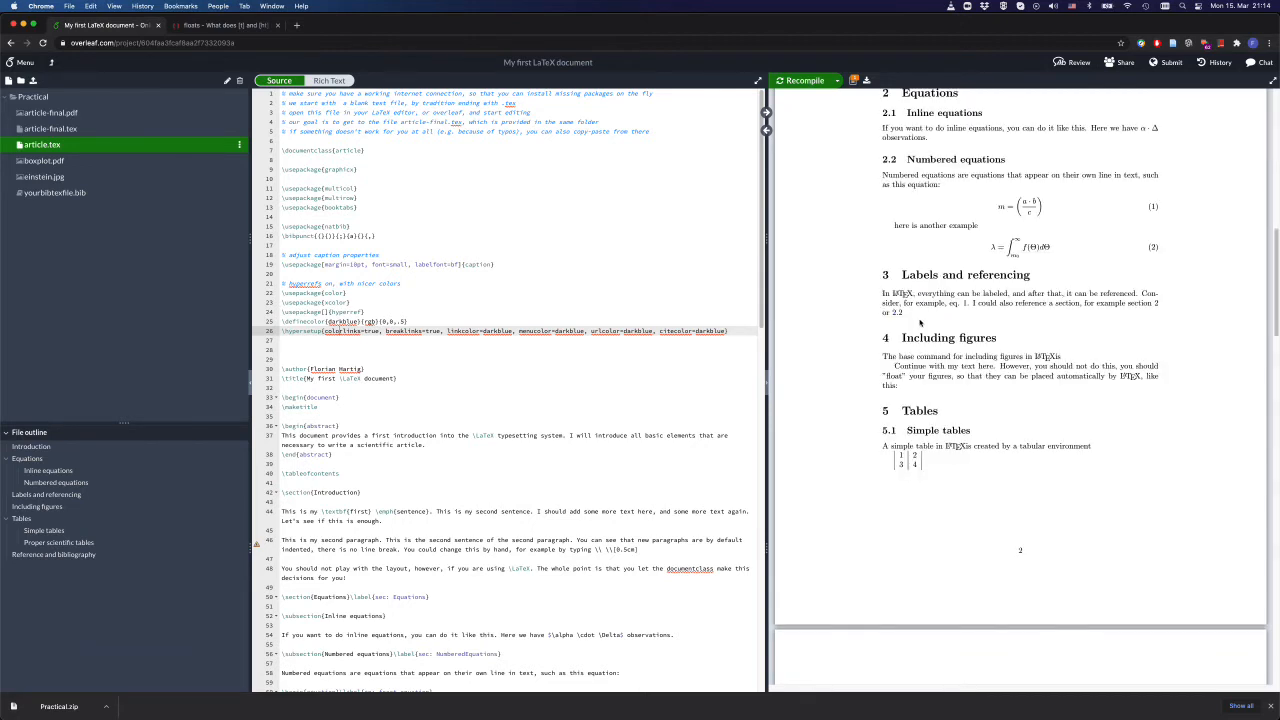
mouse_move(1216, 308)
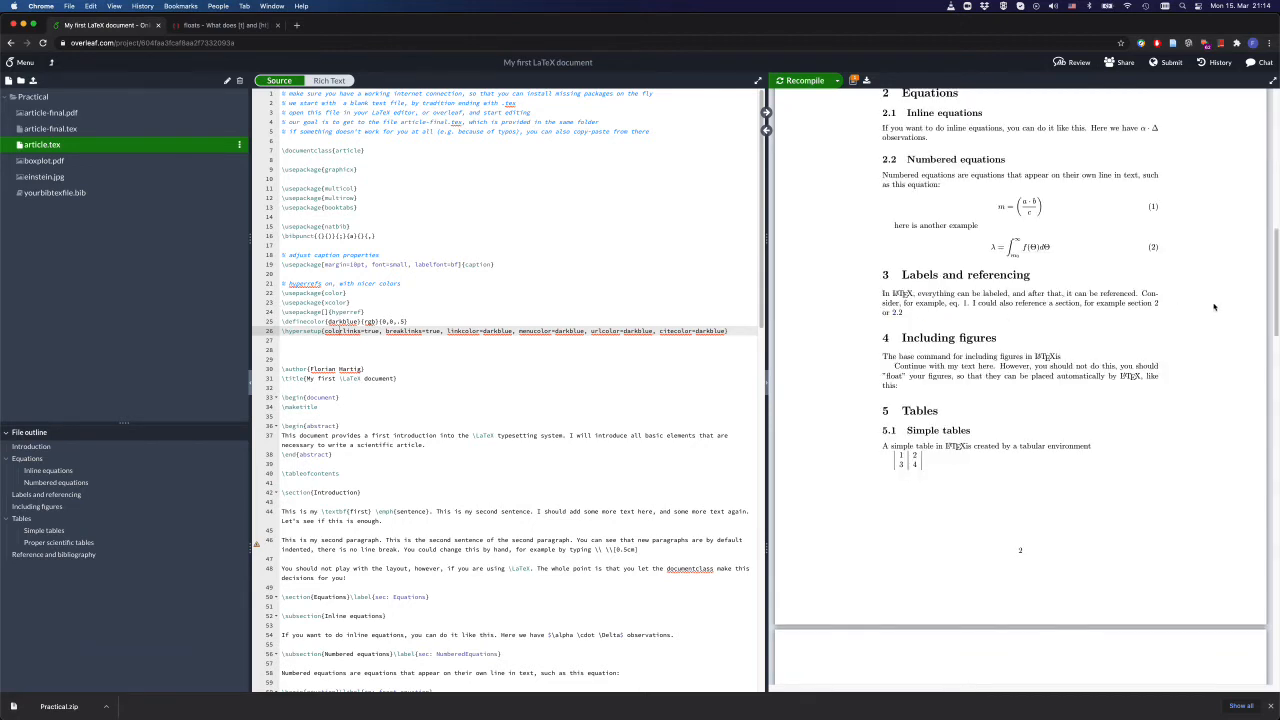
mouse_move(898, 318)
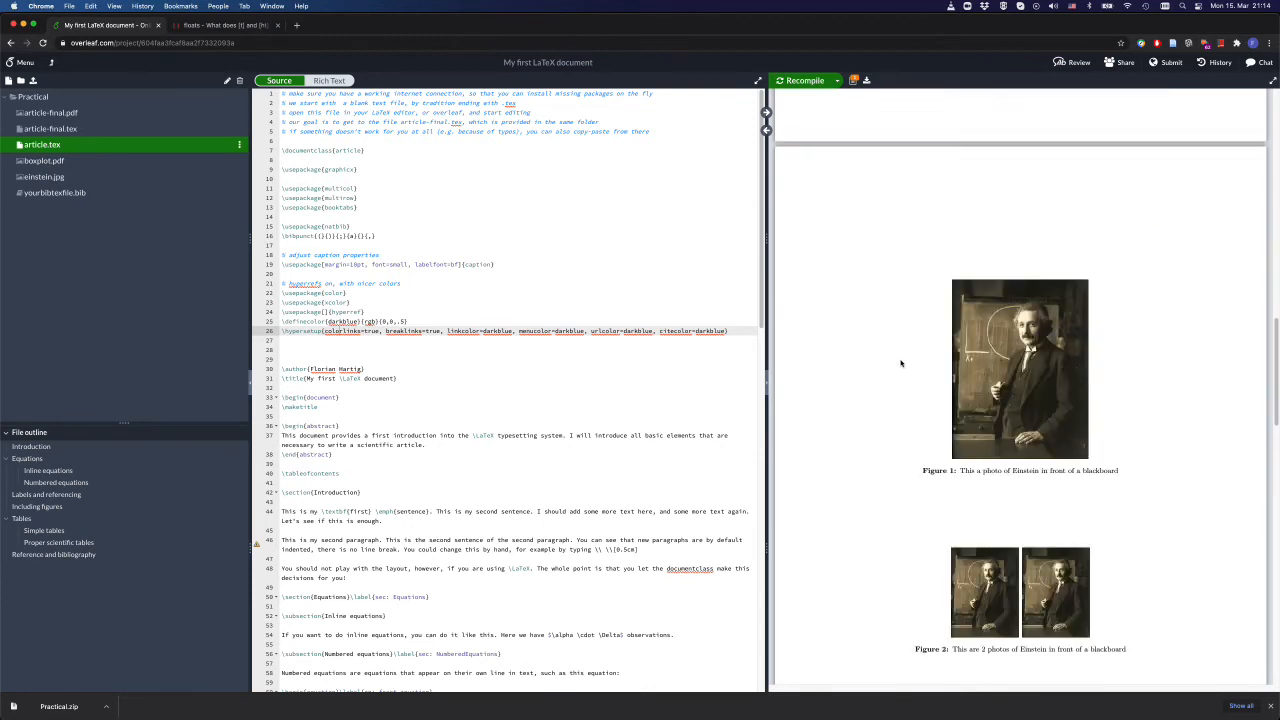
scroll(down, 3)
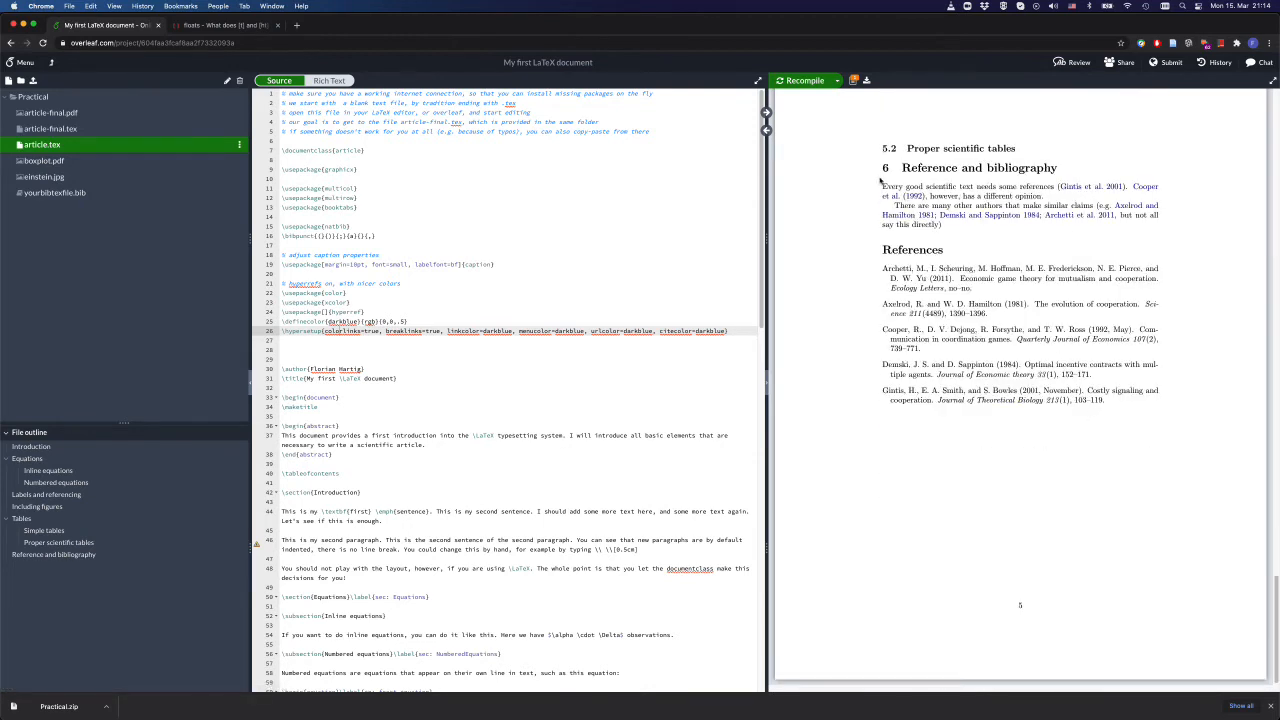
mouse_move(956, 232)
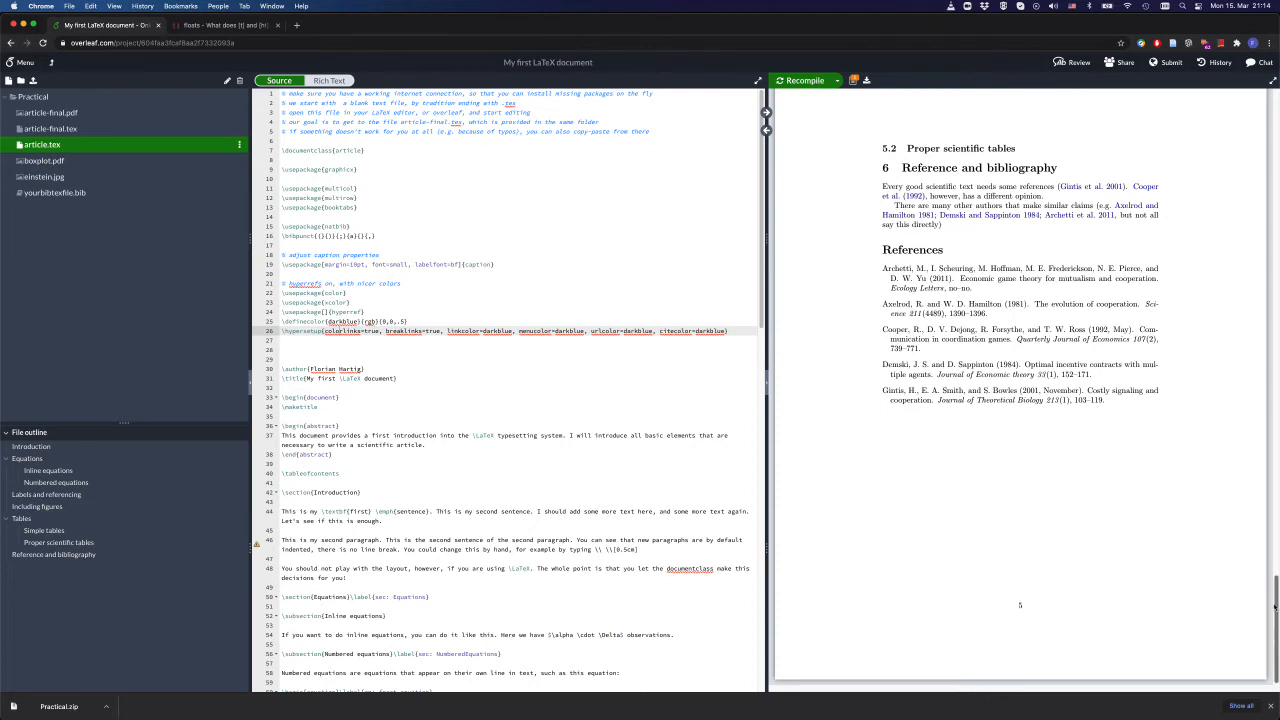
scroll(down, 3)
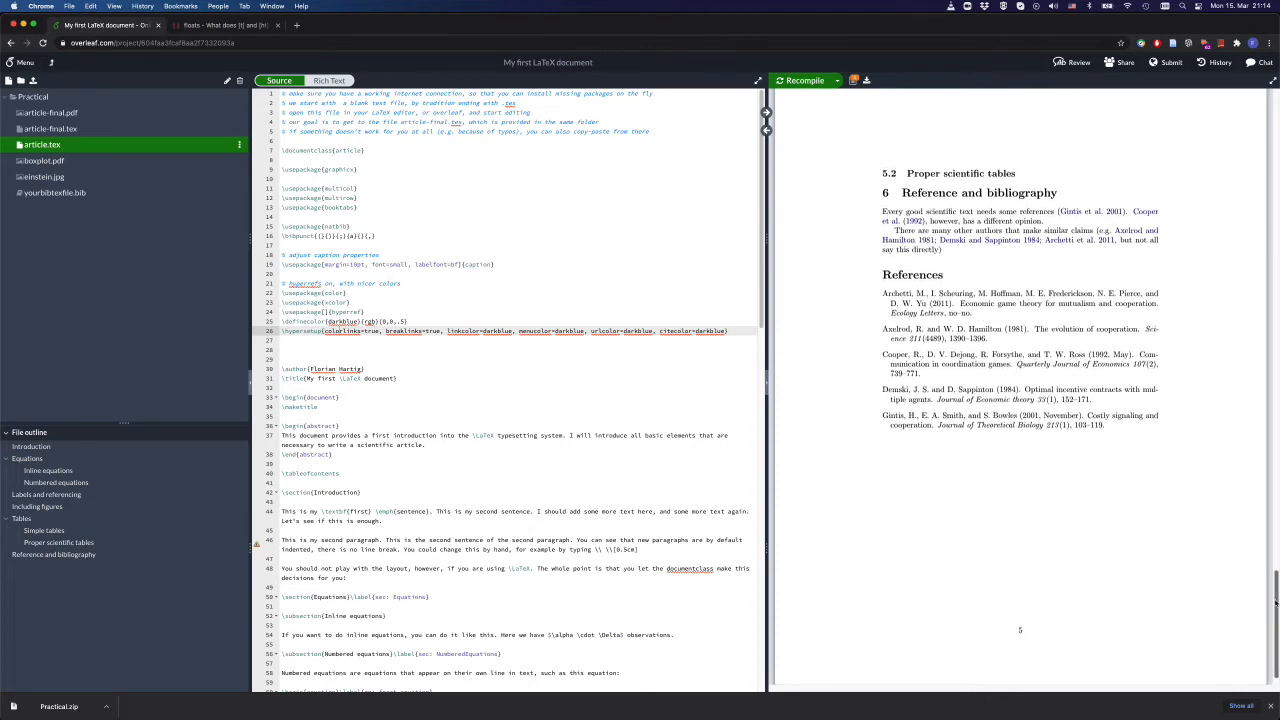
scroll(down, 3)
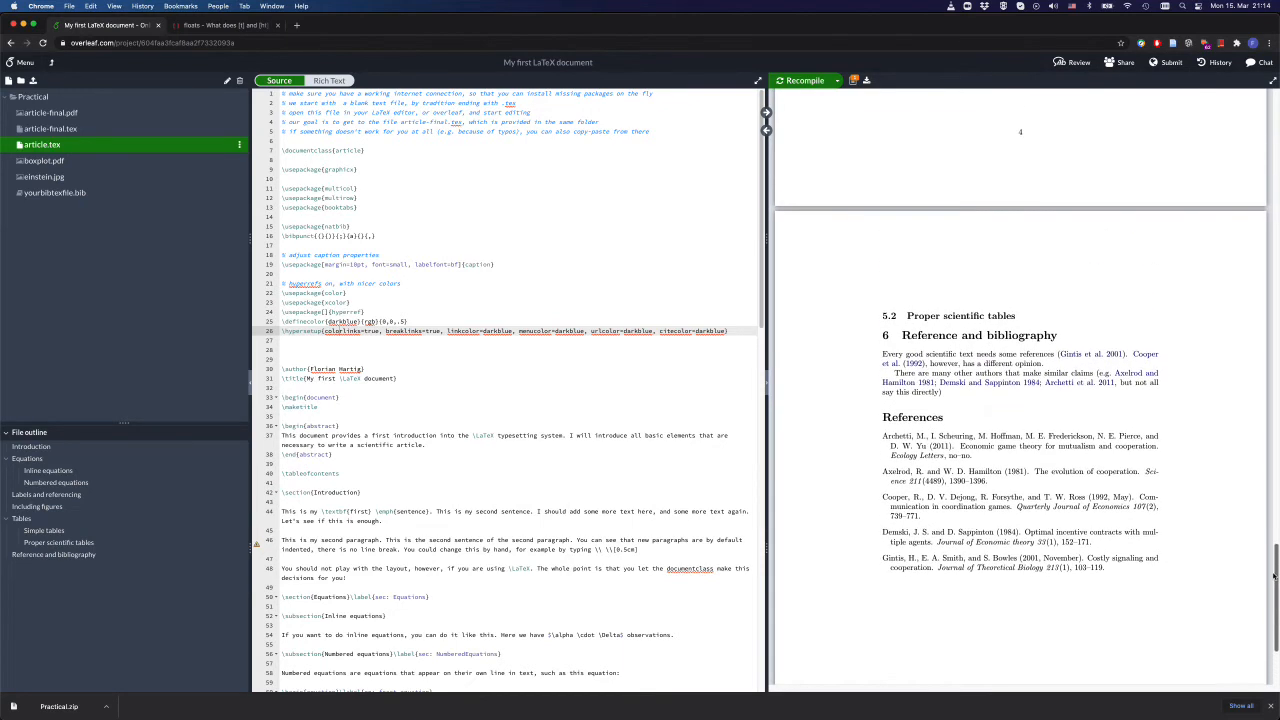
scroll(down, 3)
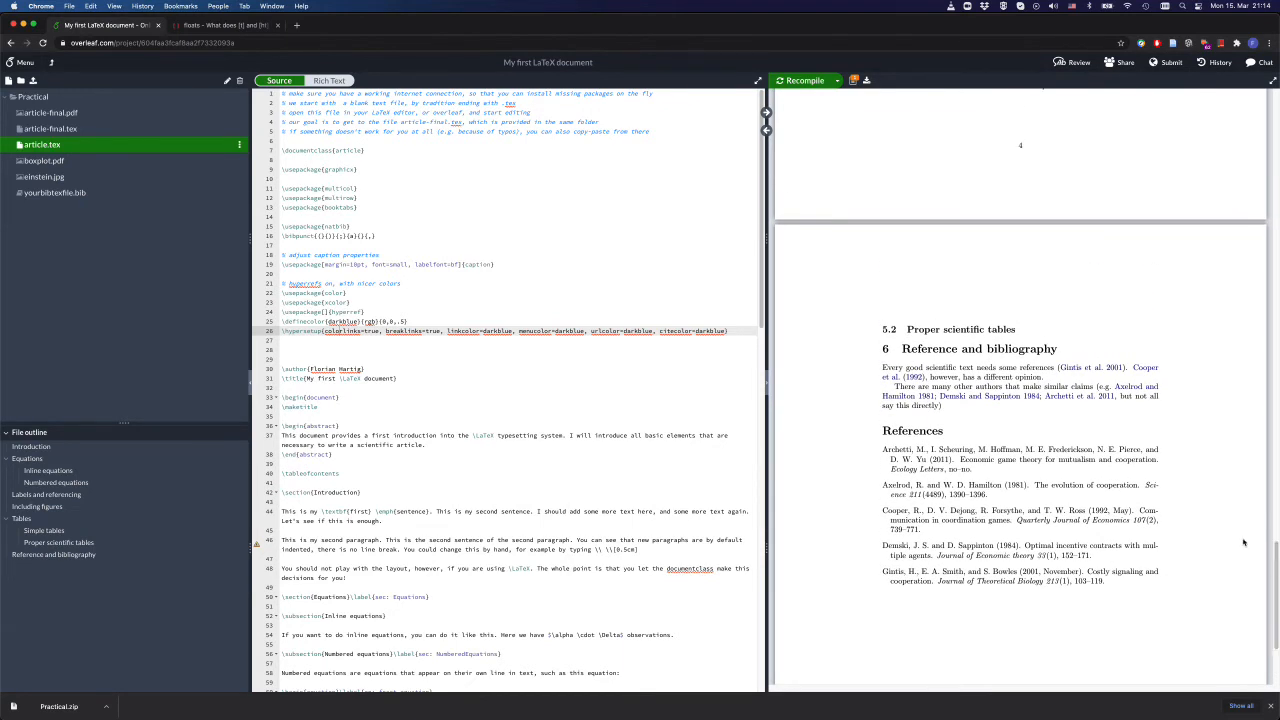
scroll(down, 3)
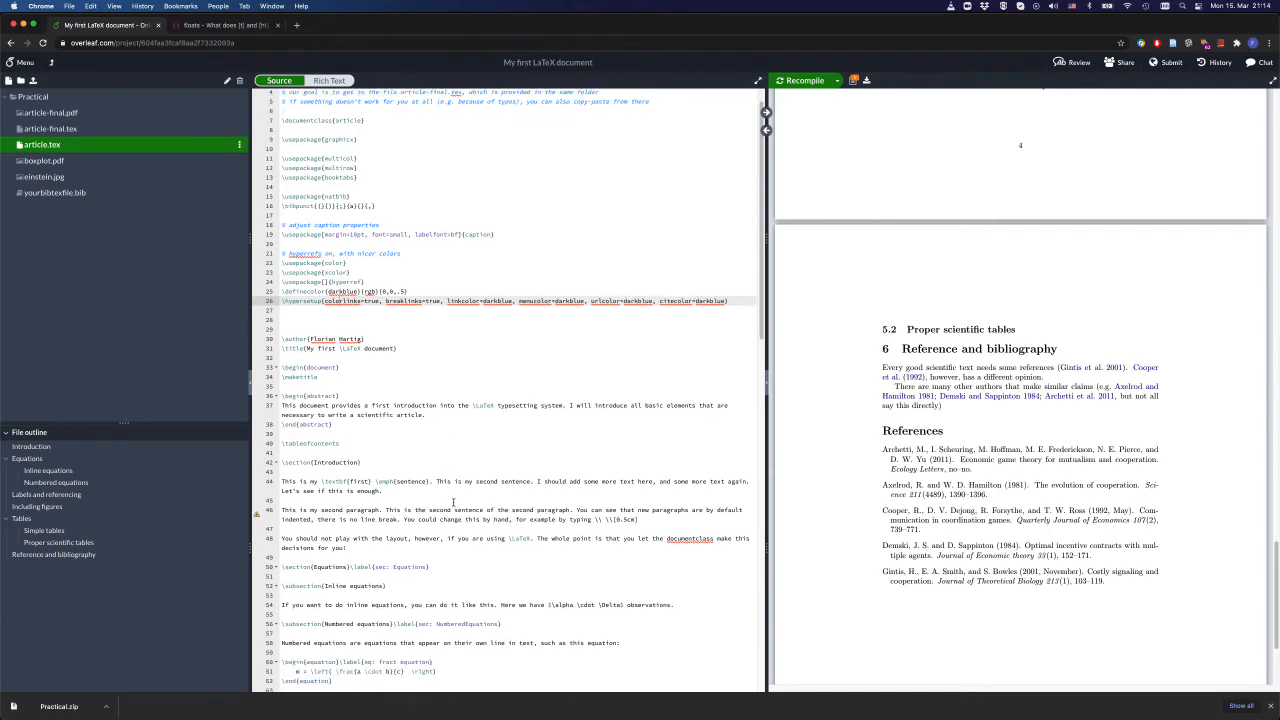
Add the [htb] placement option to the first Einstein figure's \begin{figure} line
scroll(down, 3)
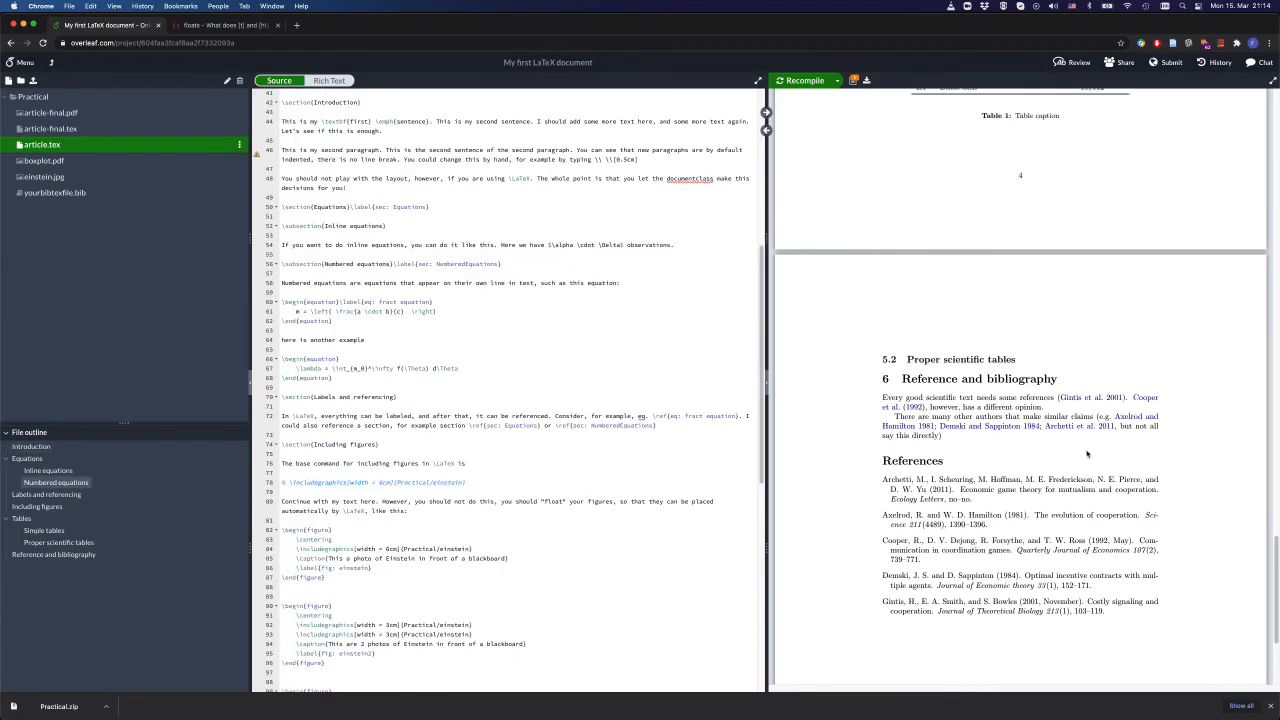
scroll(up, 3)
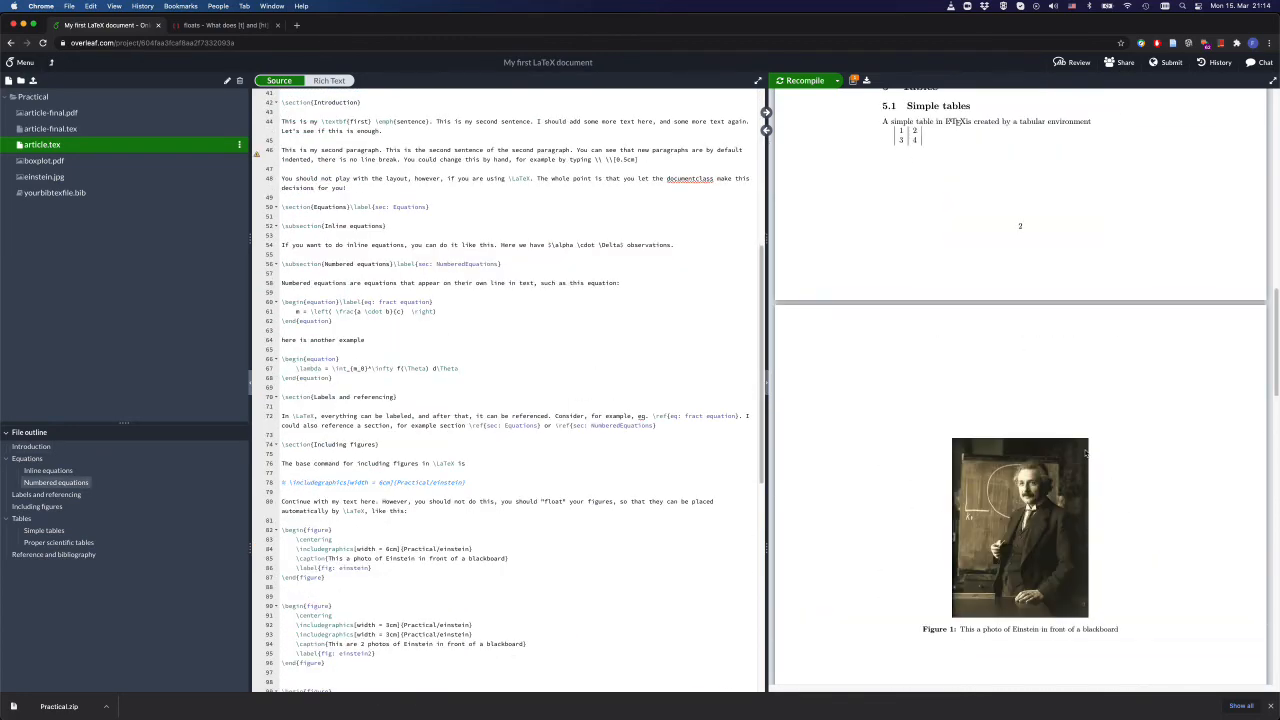
scroll(down, 3)
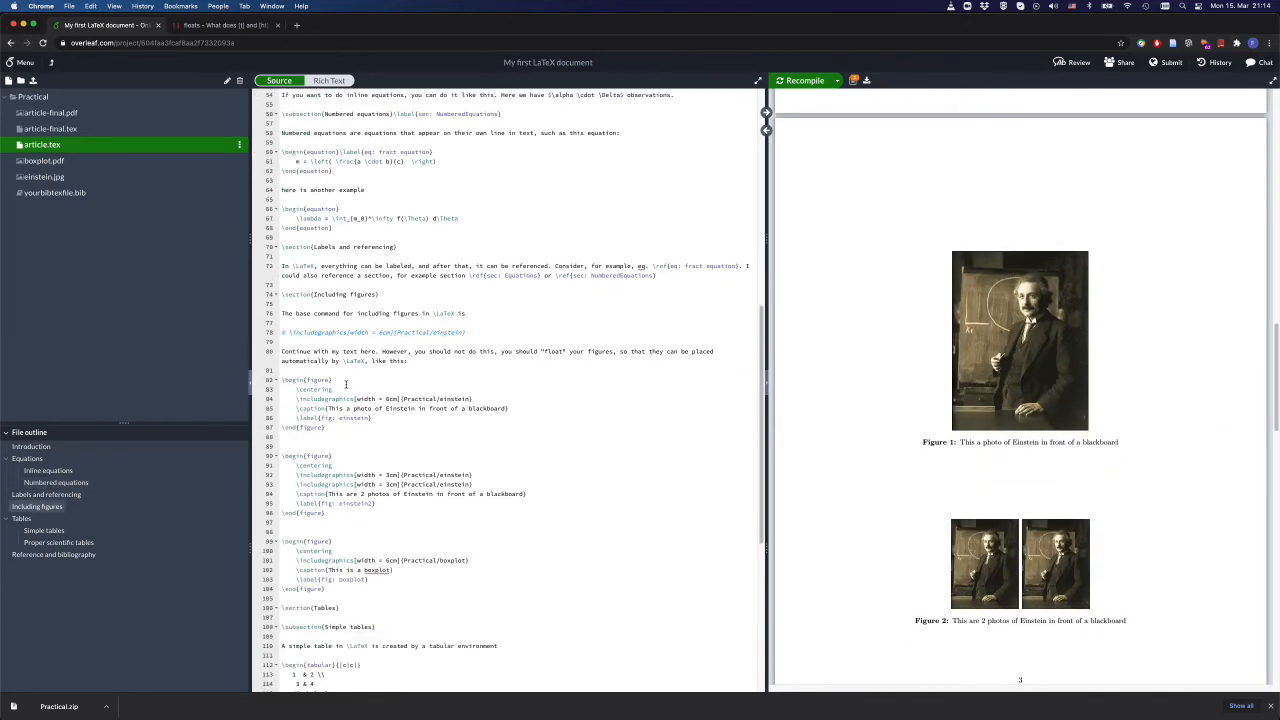
click(330, 380)
text([])
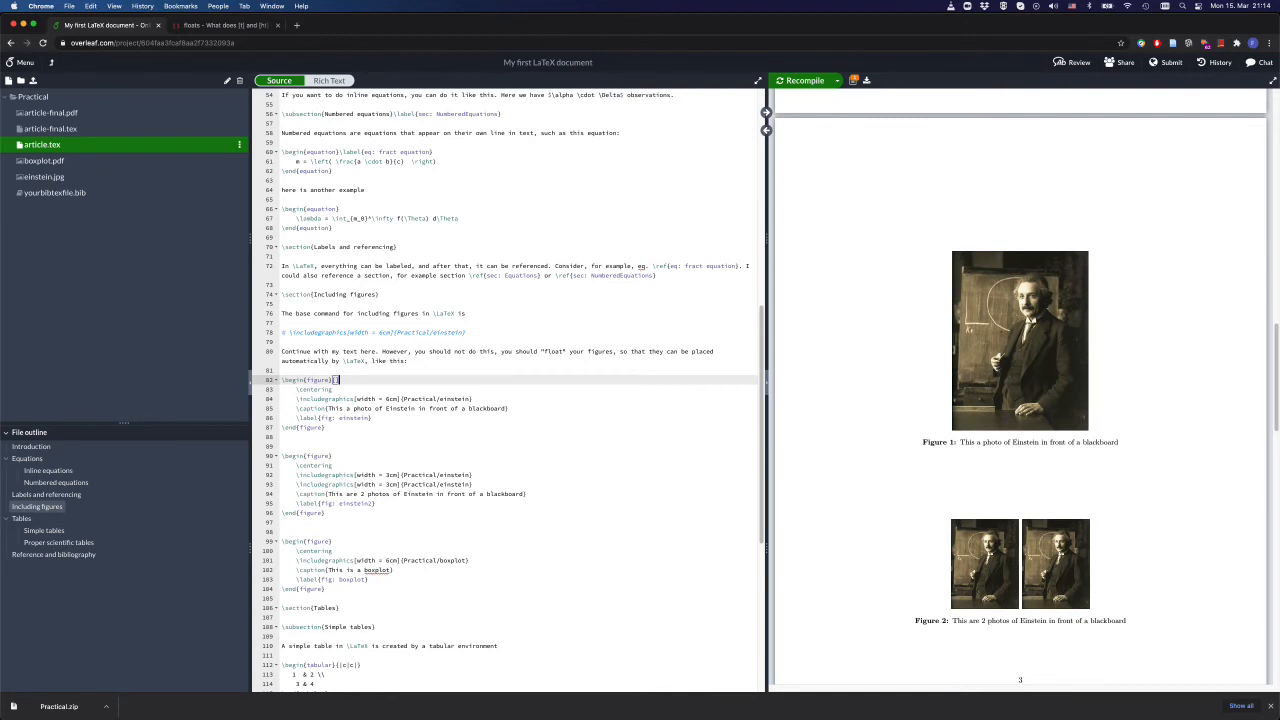
scroll(down, 3)
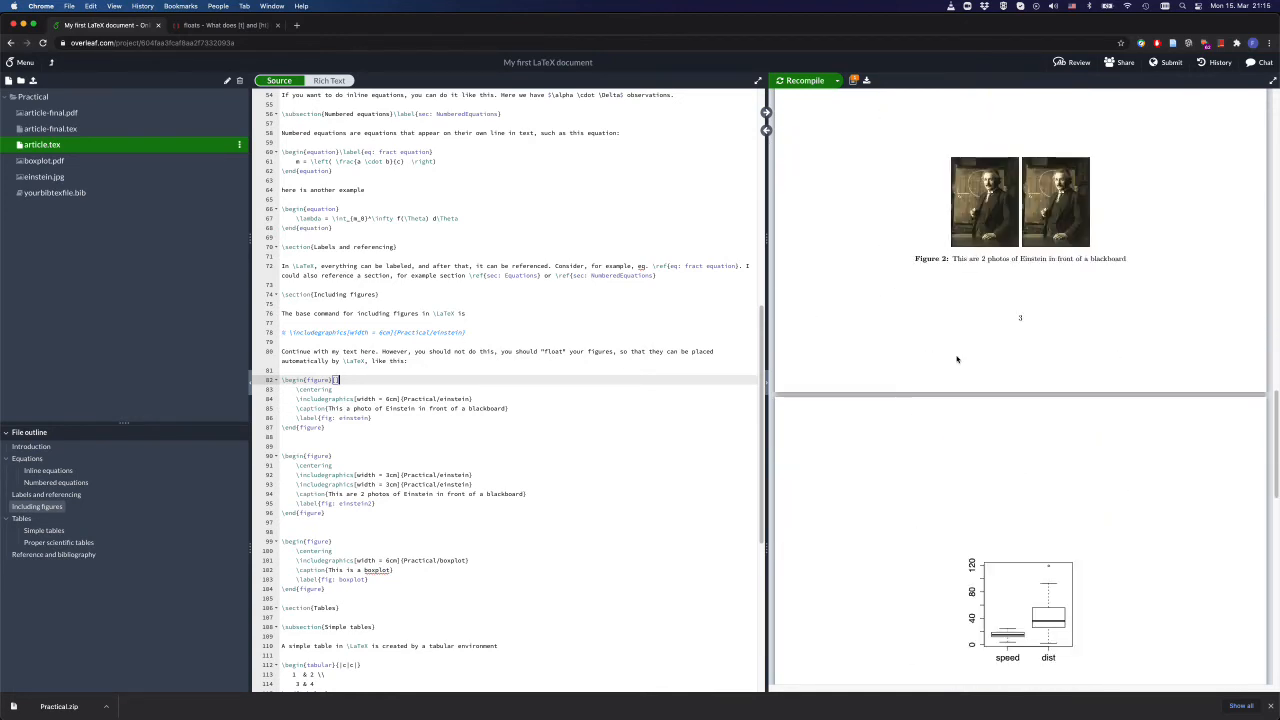
scroll(up, 3)
text(htb)
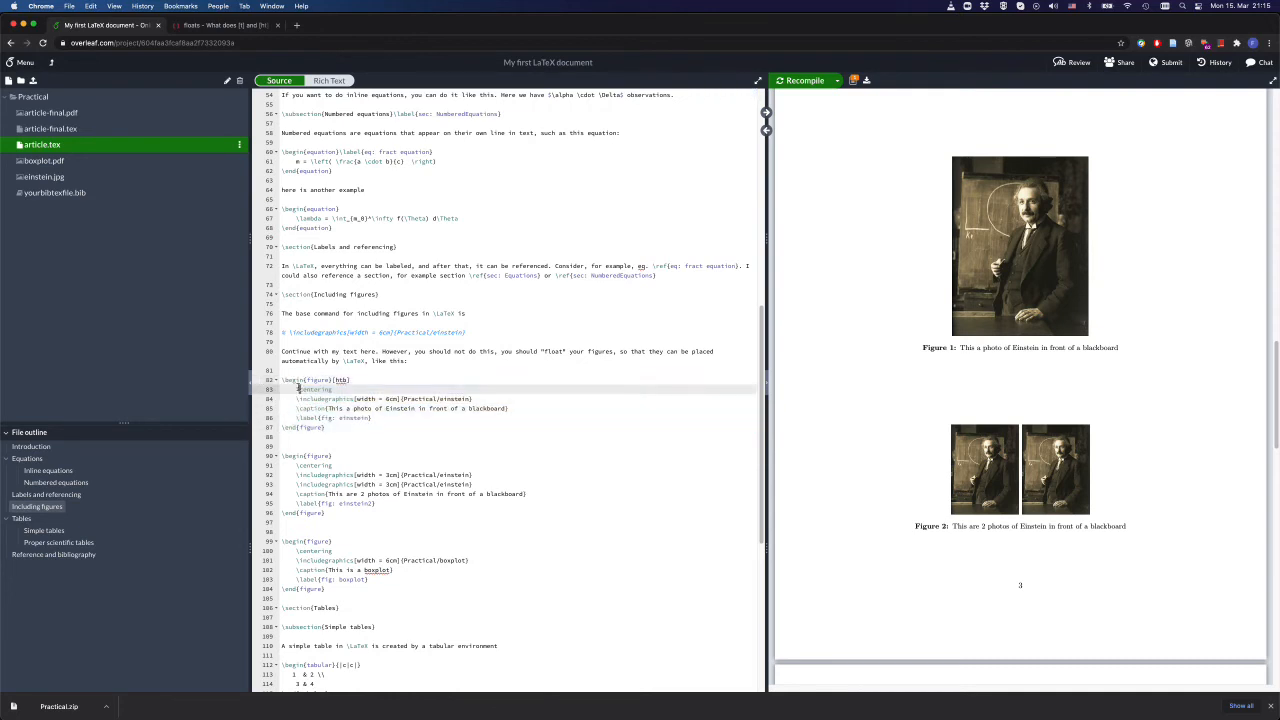
Recompile and scroll the preview to find Figure 1 now floated near the scientific tables section
click(800, 80)
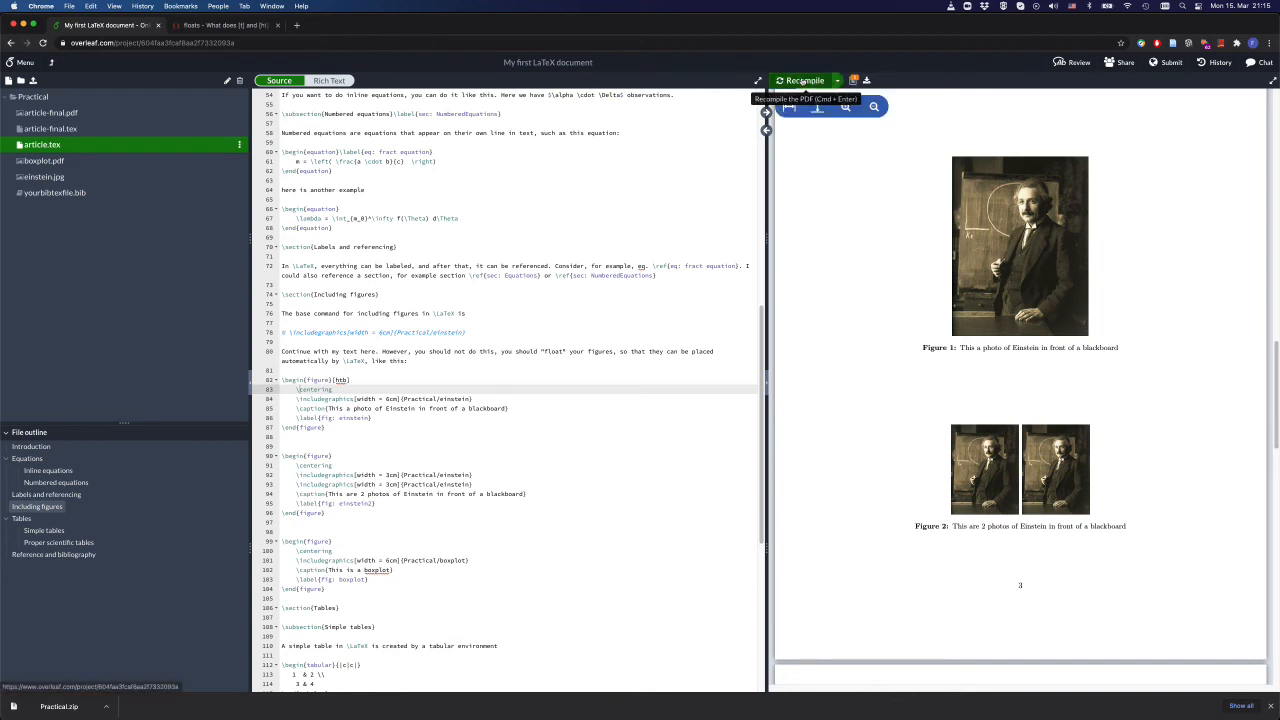
click(800, 80)
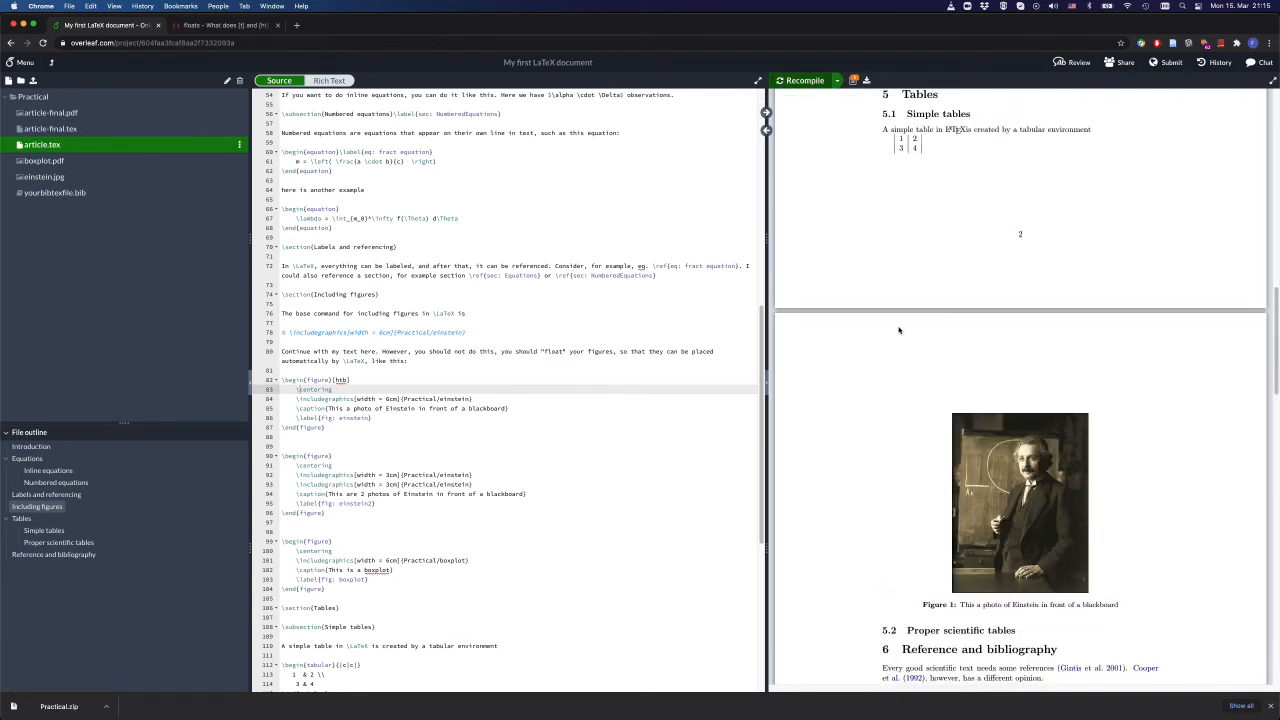
scroll(down, 3)
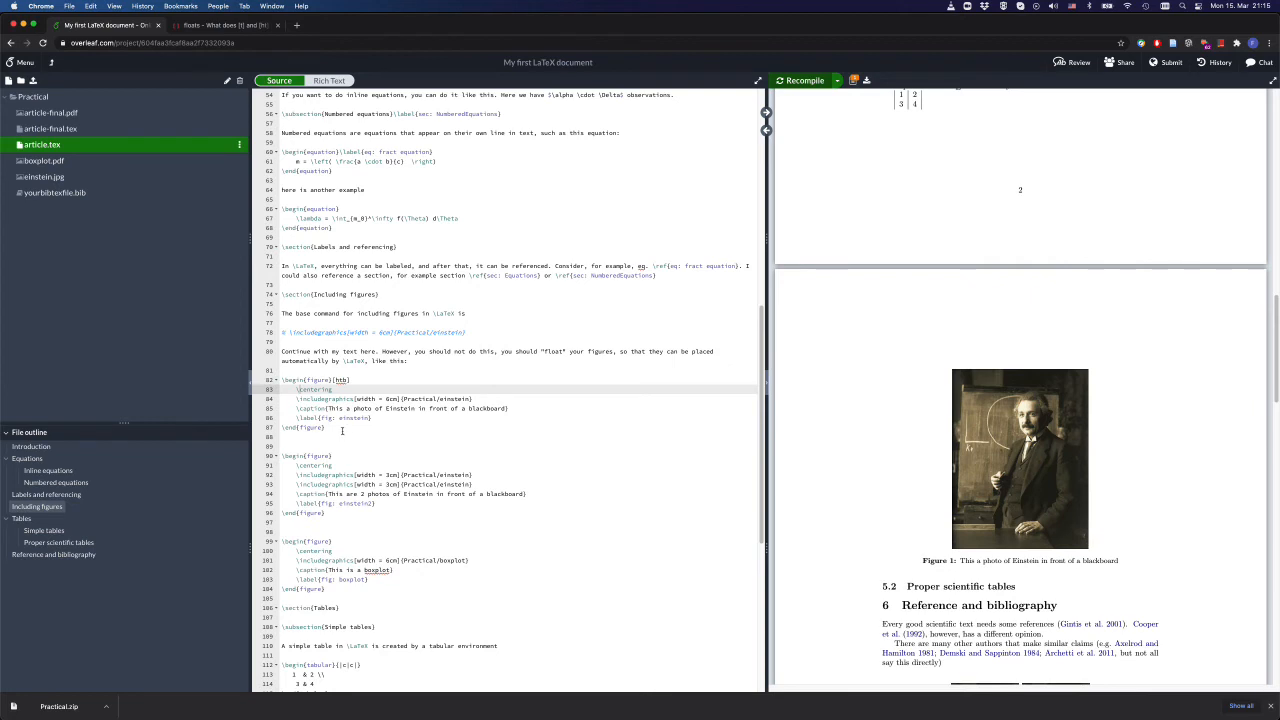
drag(284, 380, 324, 428)
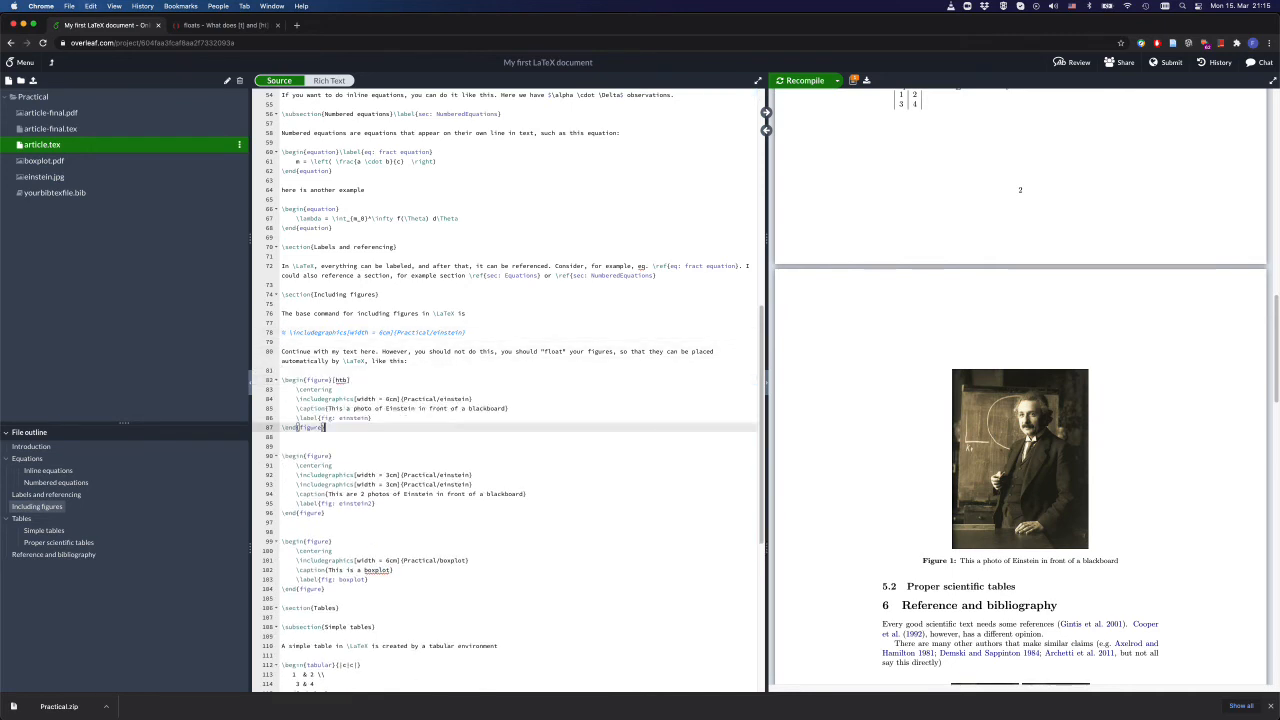
click(804, 80)
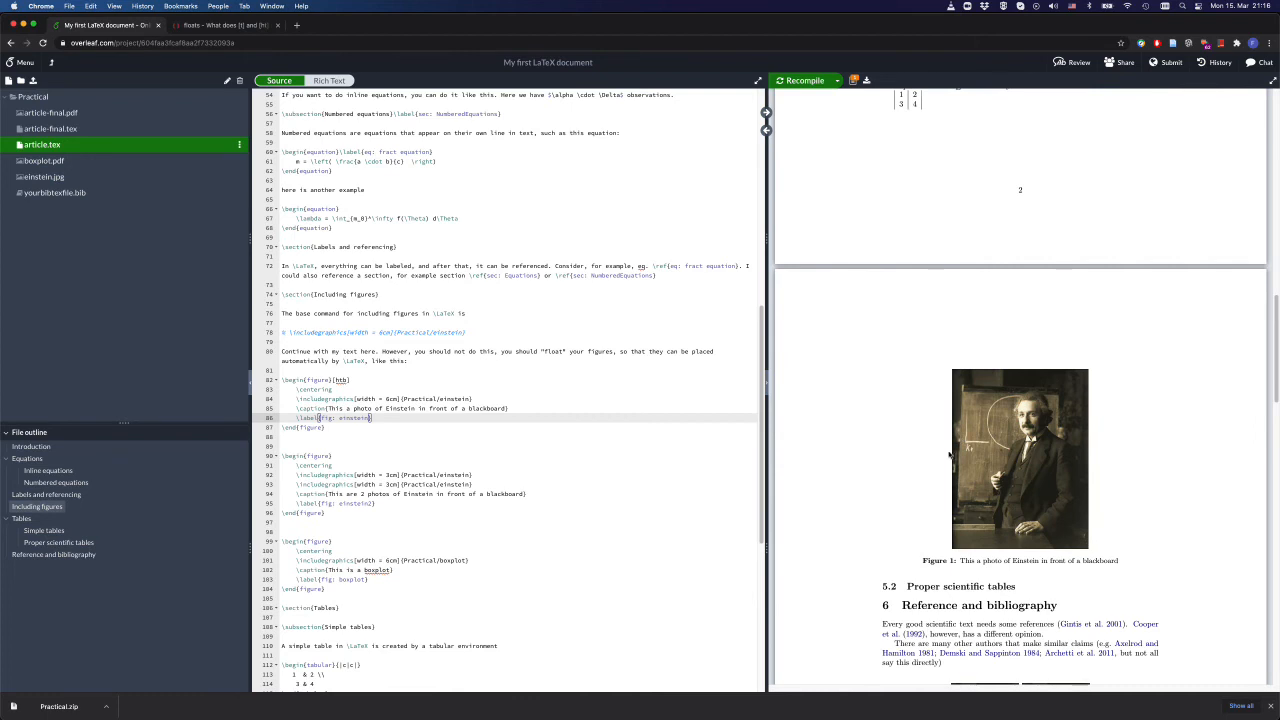
scroll(down, 3)
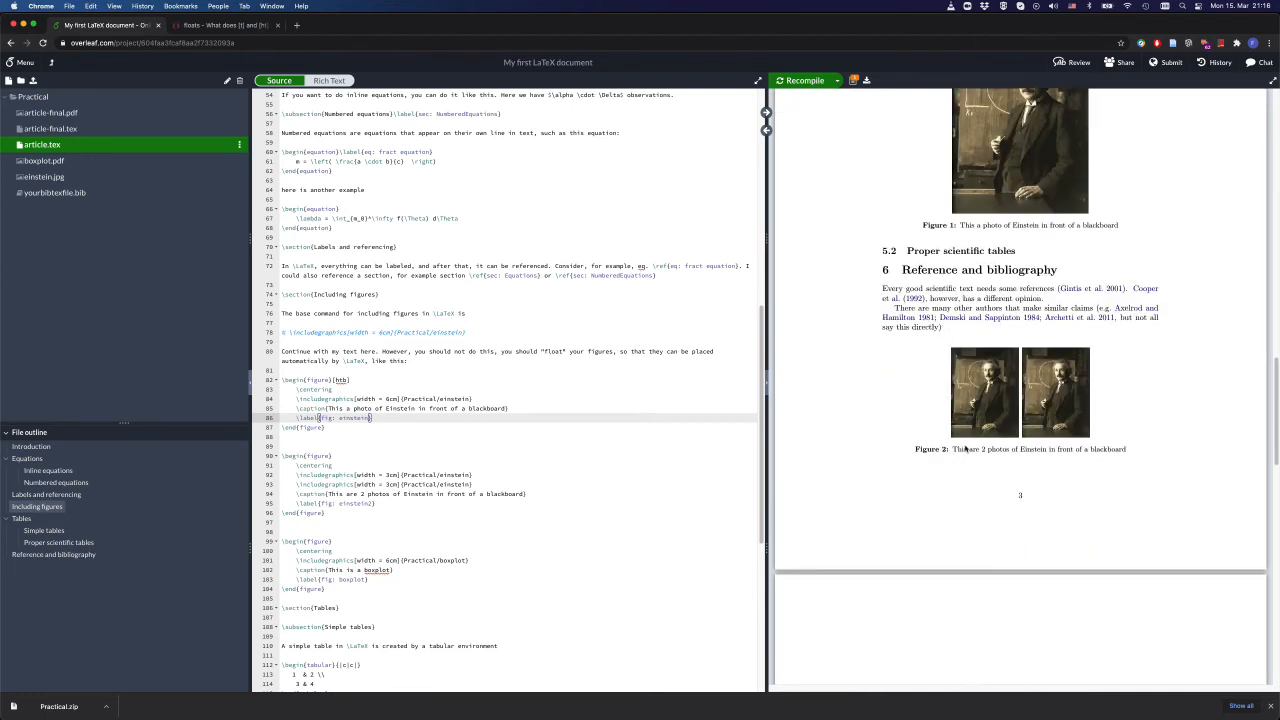
scroll(down, 3)
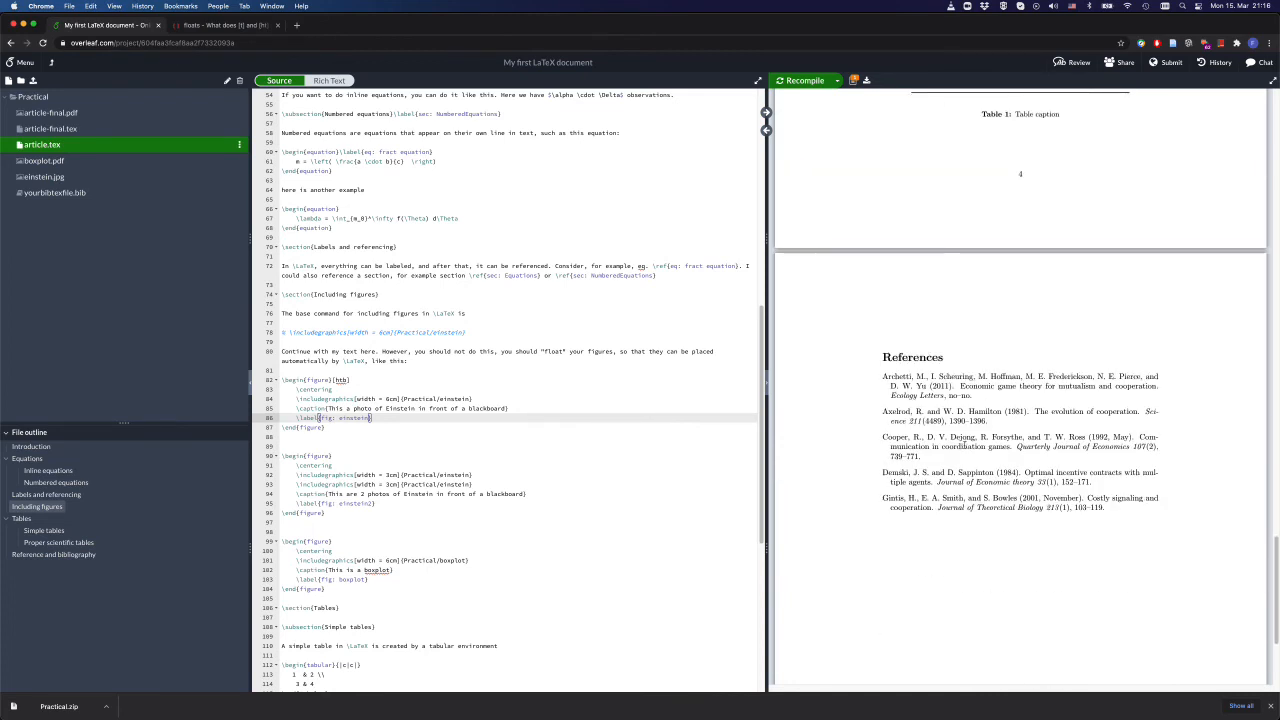
mouse_move(900, 118)
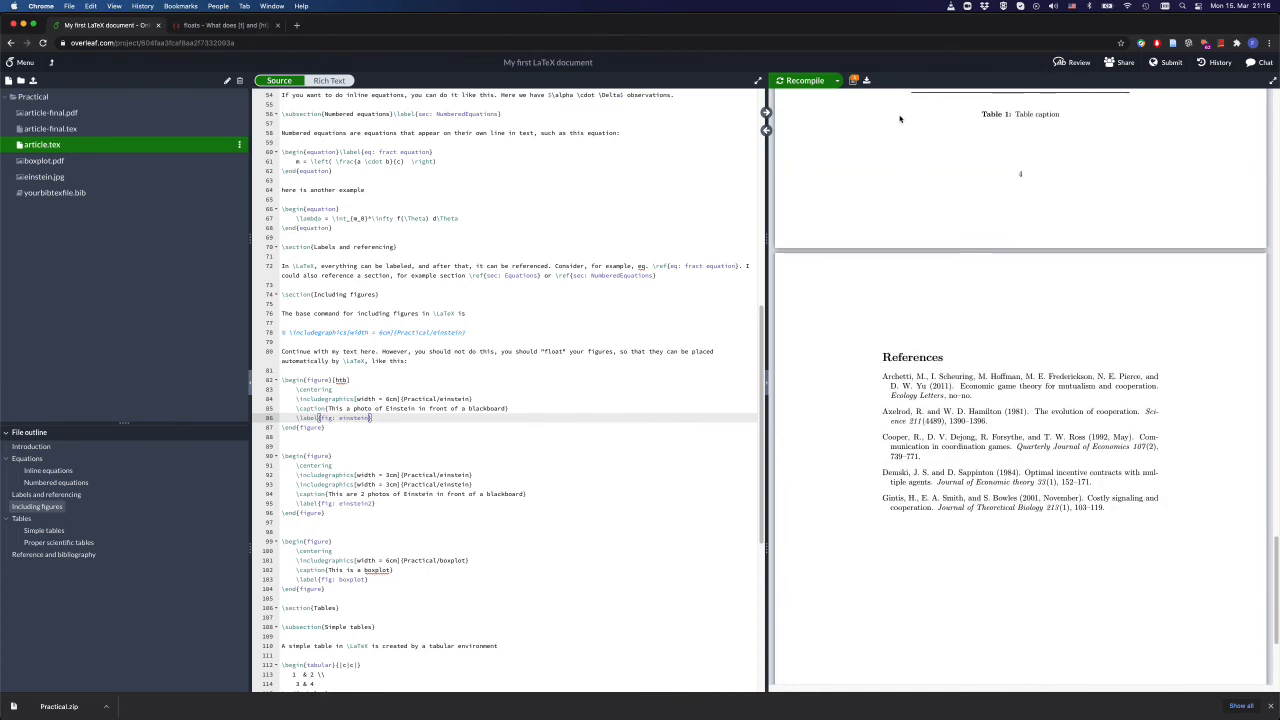
mouse_move(866, 80)
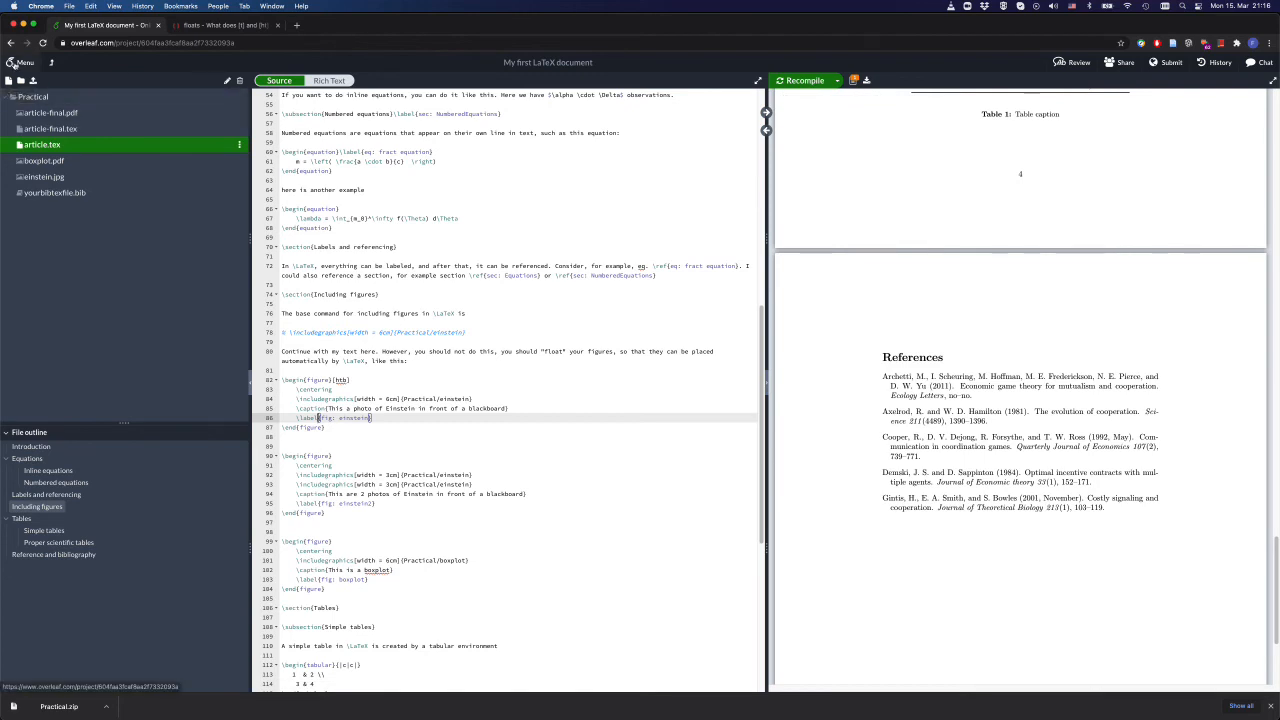
Scroll the preview back up through the tables to the title page, abstract and contents
click(12, 62)
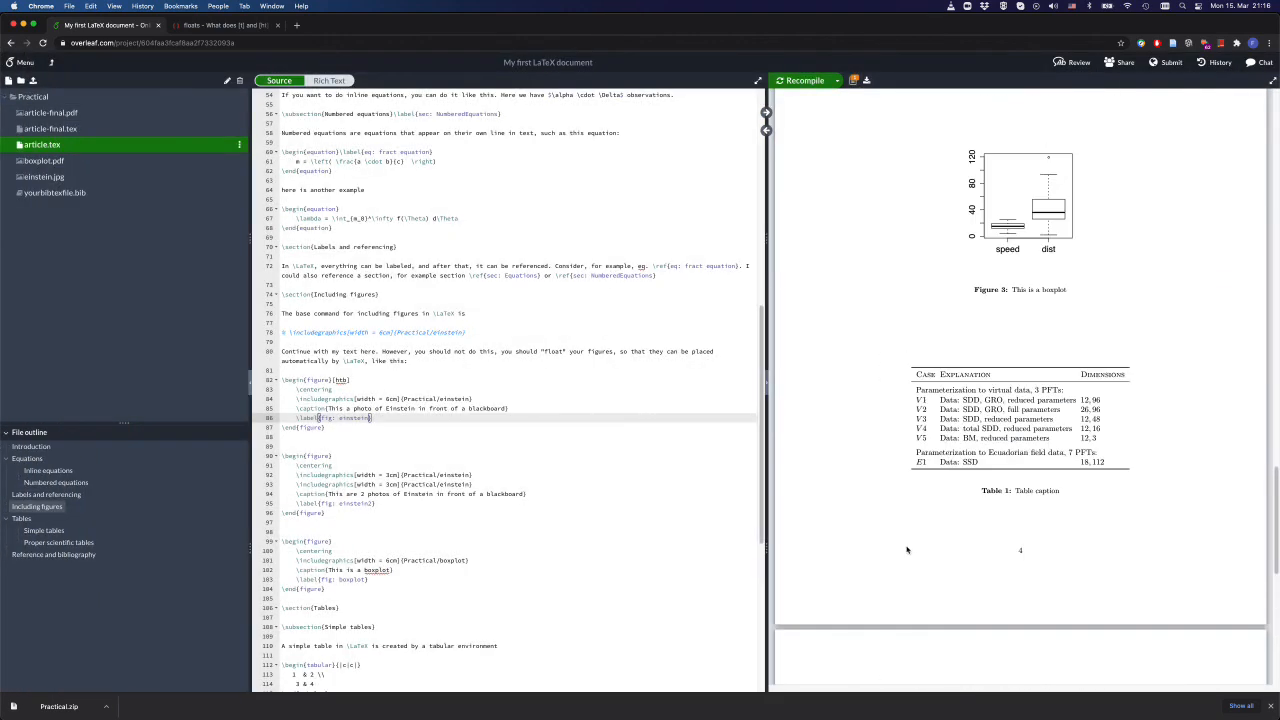
scroll(up, 3)
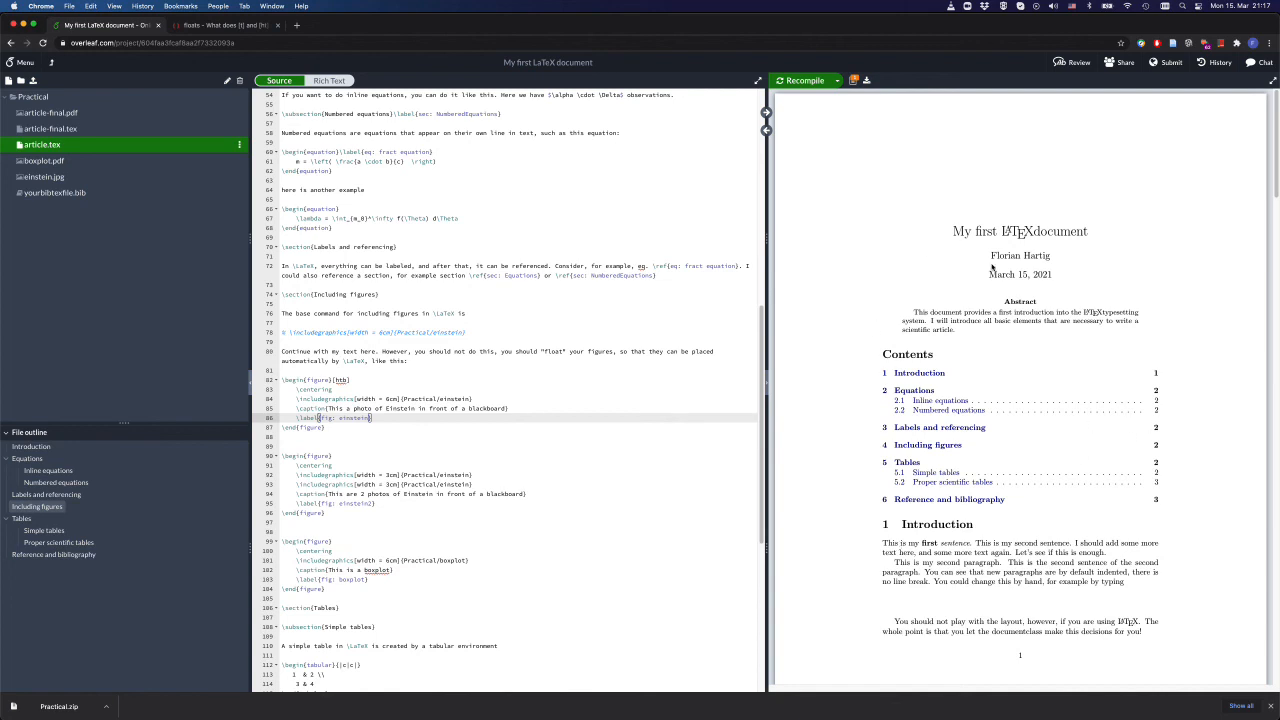
mouse_move(944, 238)
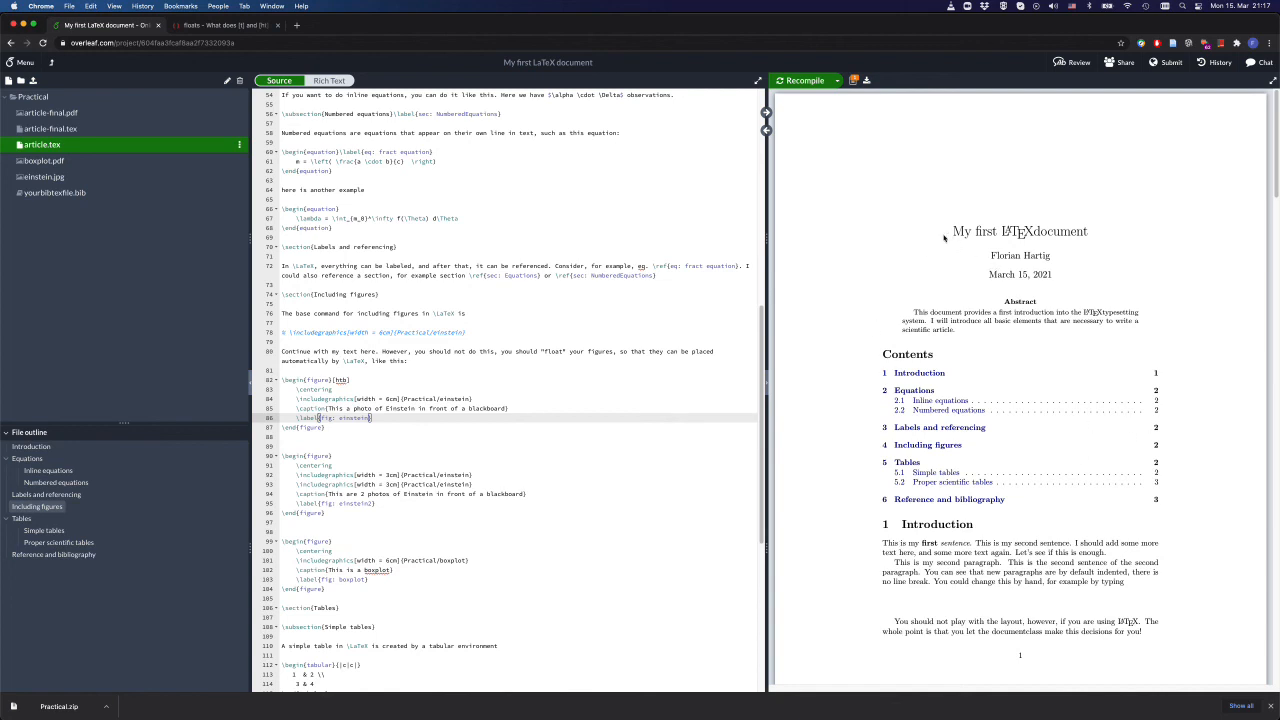